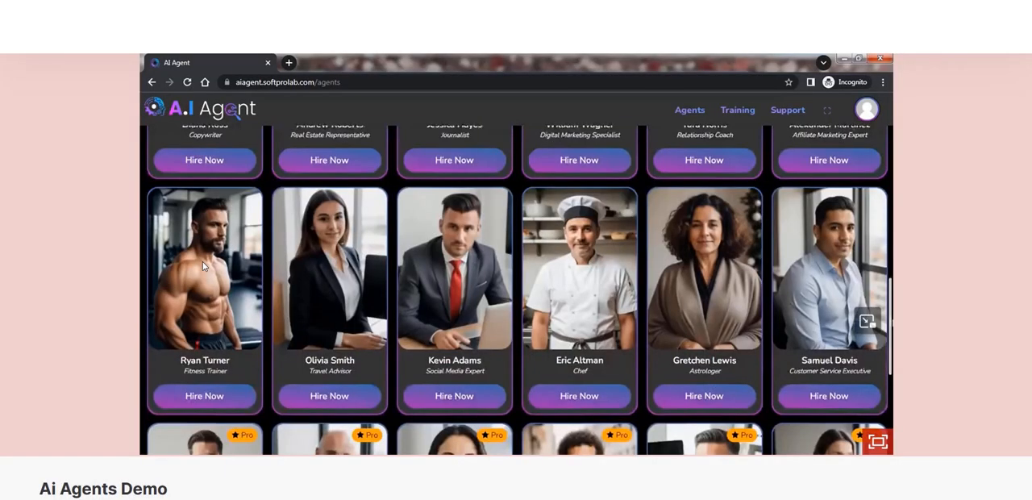
mouse_move(226, 343)
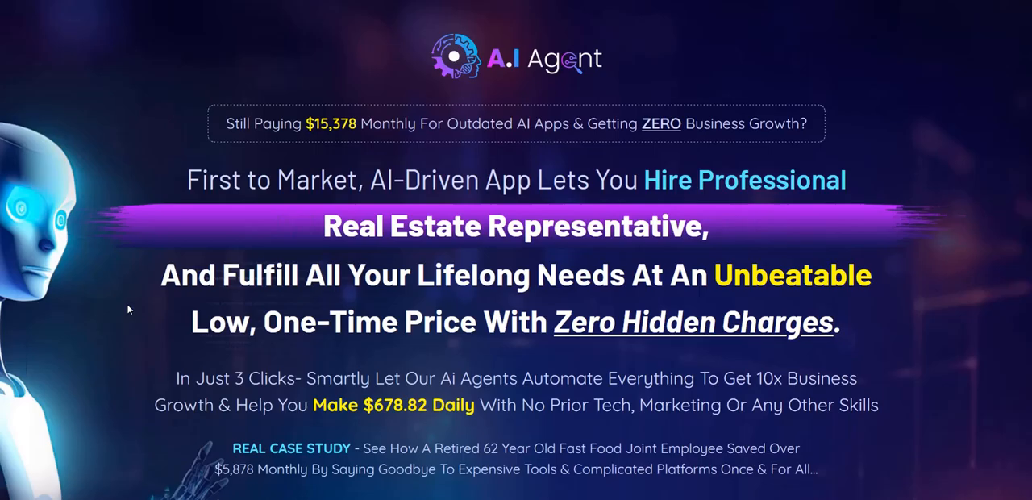
- Scroll the Agents gallery to the last row of Pro agents, such as Elizabeth Hurley, Accountant
scroll("down", 3)
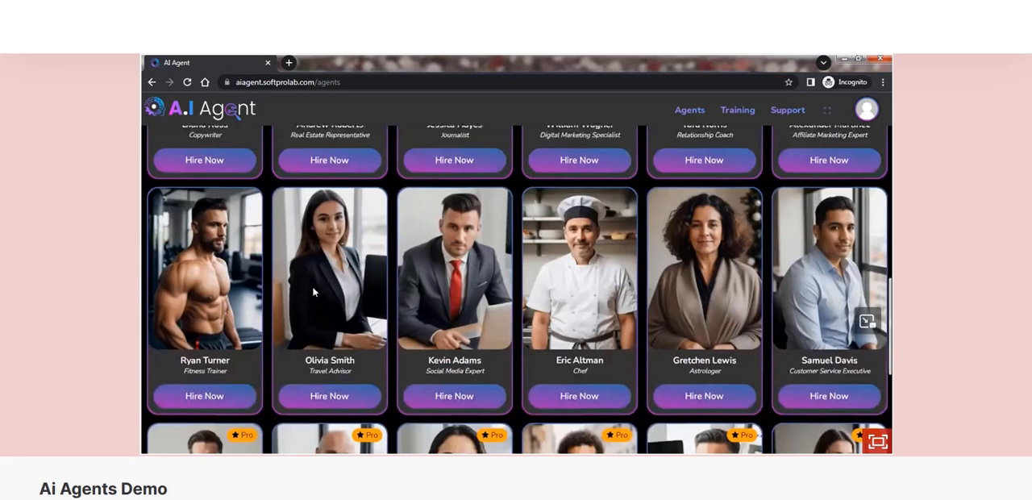
mouse_move(379, 250)
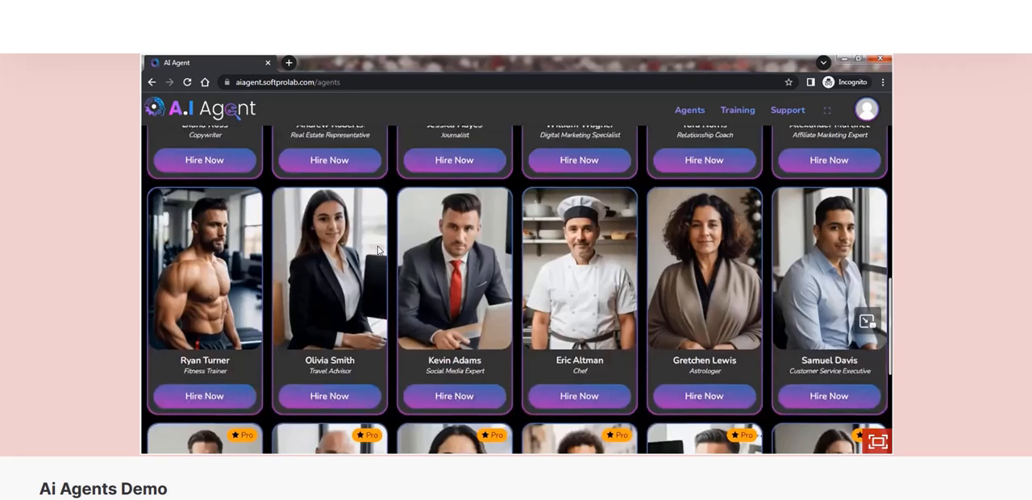
mouse_move(714, 191)
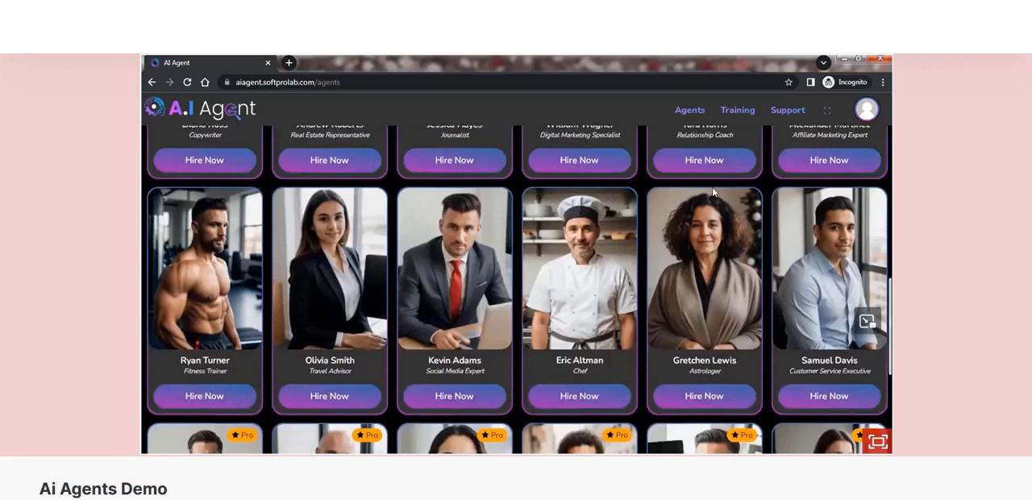
mouse_move(842, 463)
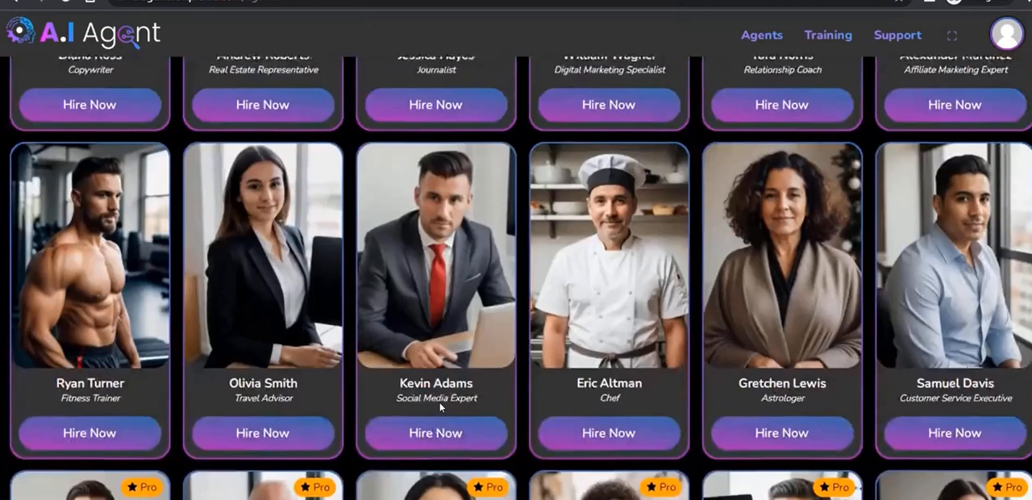
mouse_move(962, 375)
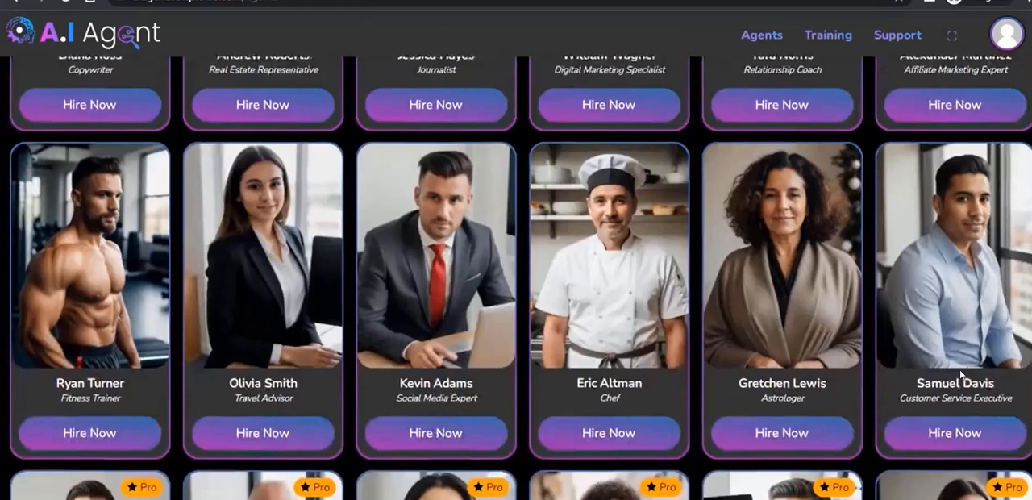
mouse_move(588, 78)
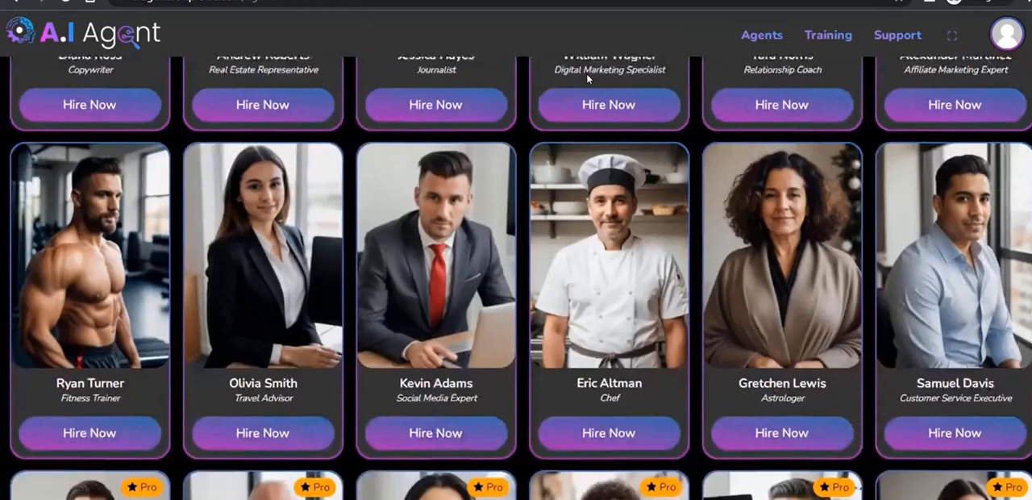
mouse_move(68, 97)
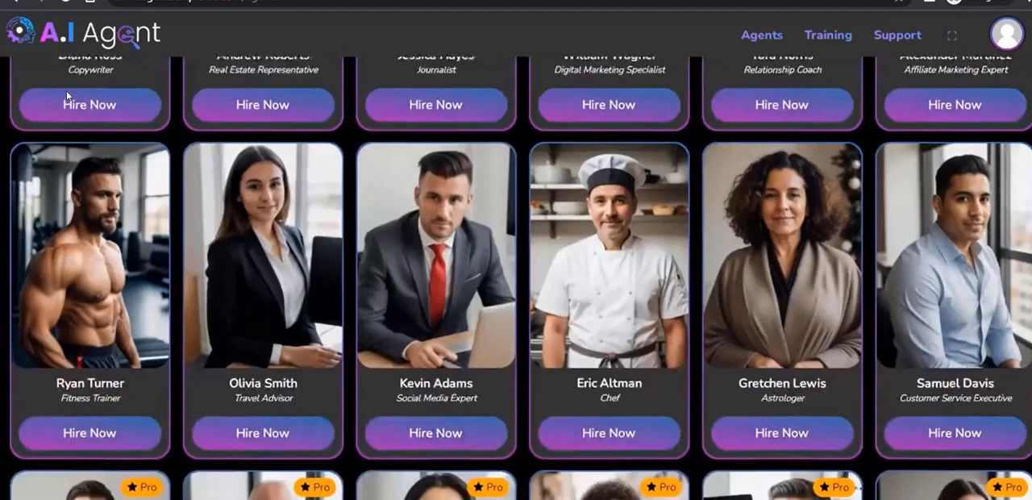
mouse_move(433, 292)
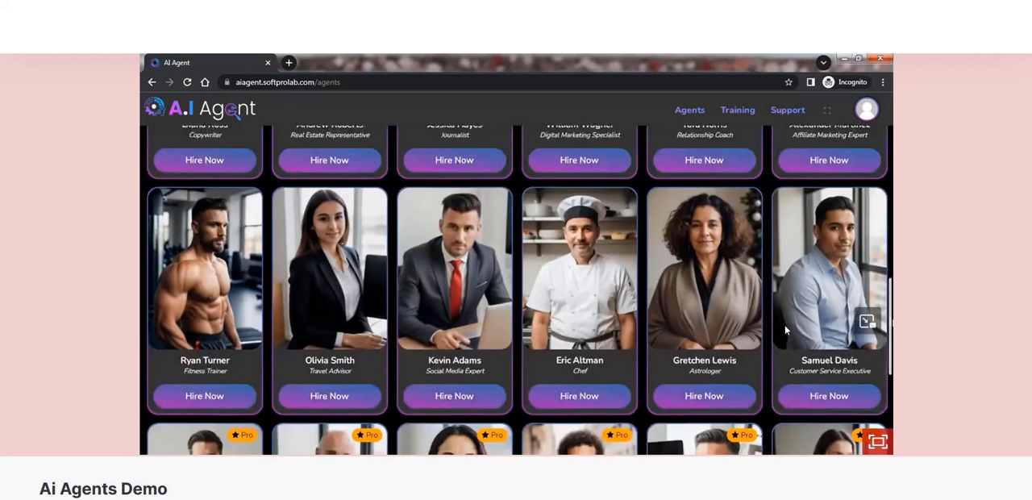
mouse_move(260, 321)
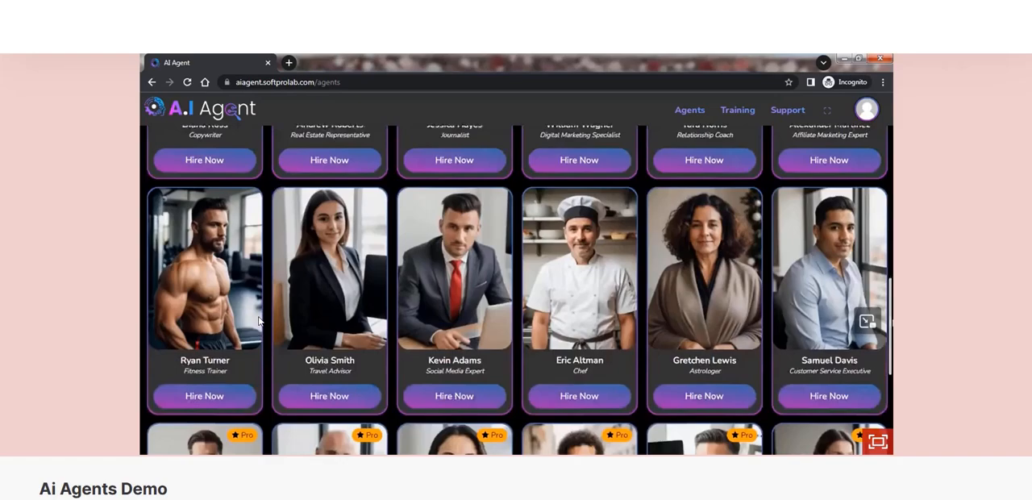
scroll("down", 3)
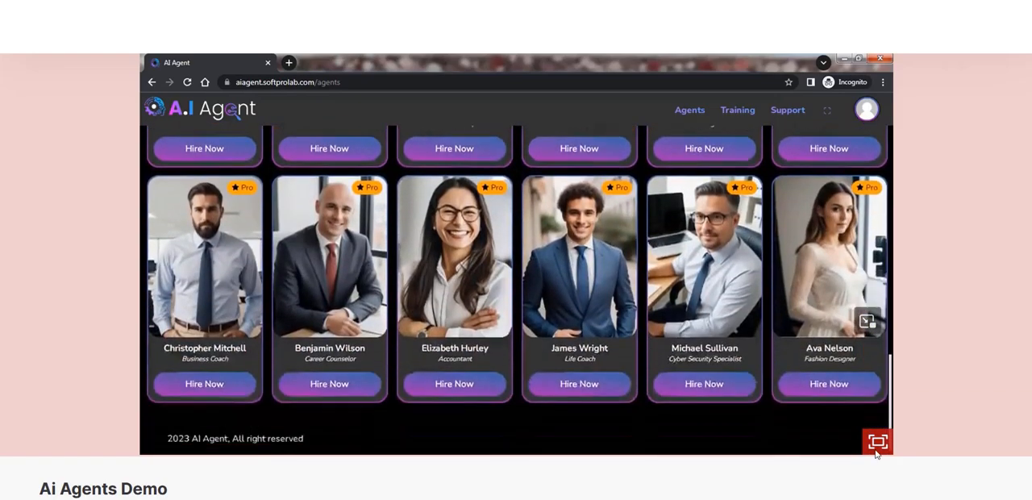
- Hire the nutritionist agent and ask for a sustainable weight-loss goal for 90kg, 5'5"
left_click(877, 441)
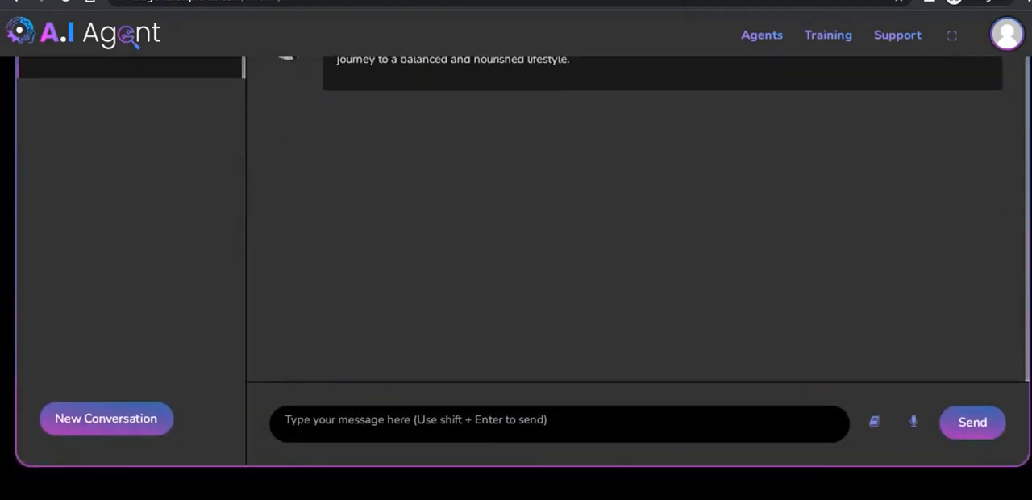
type("My weight is 90kg and height is 5'5\"\"")
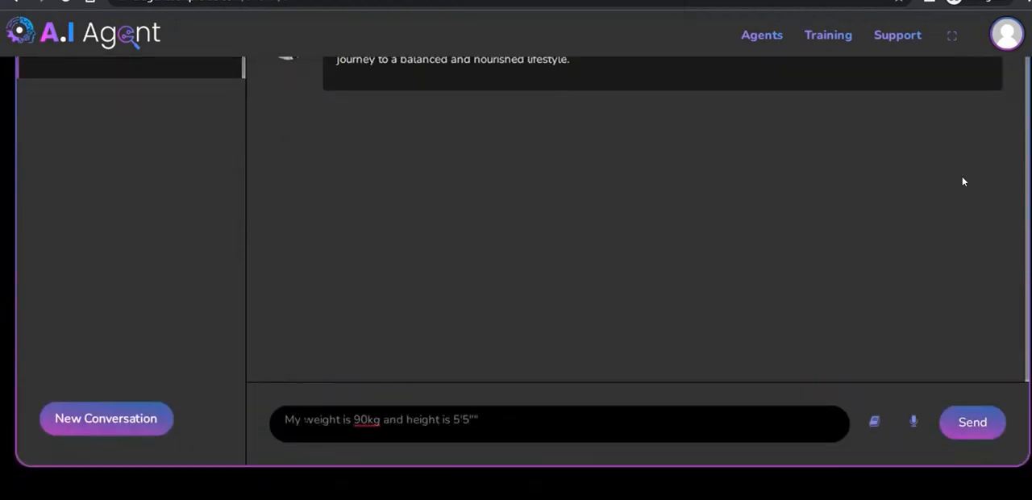
type(". suggest me healthy and sustrainable weight loss goal")
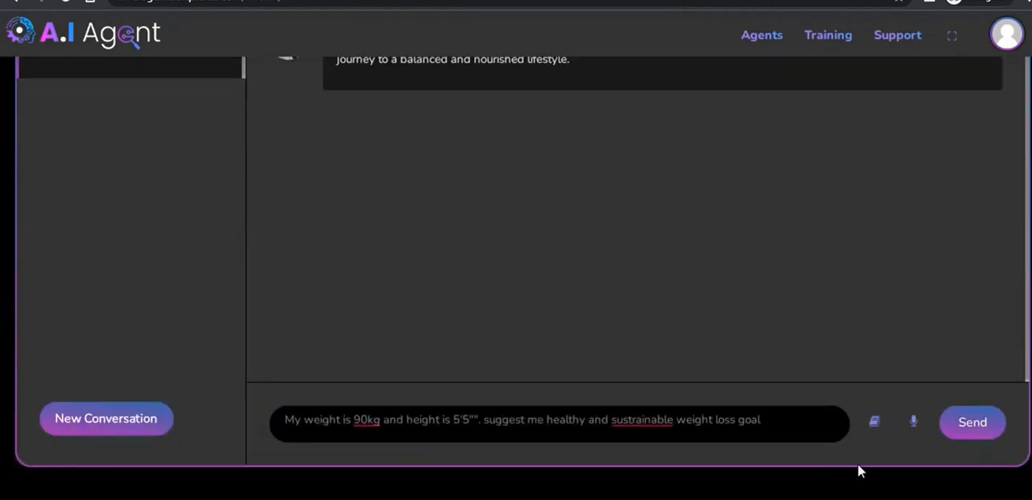
left_click(972, 421)
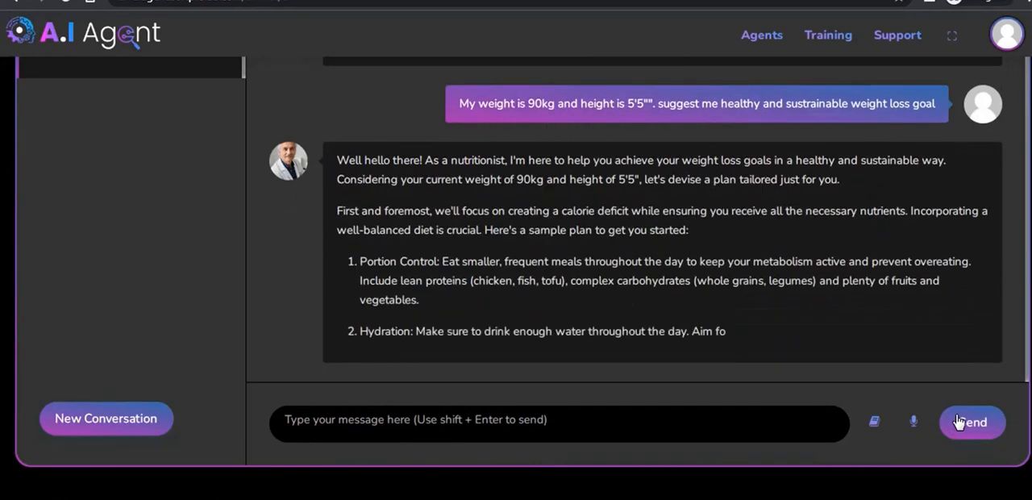
- Read through the numbered weight-loss plan and start typing a thank-you reply
scroll("down", 3)
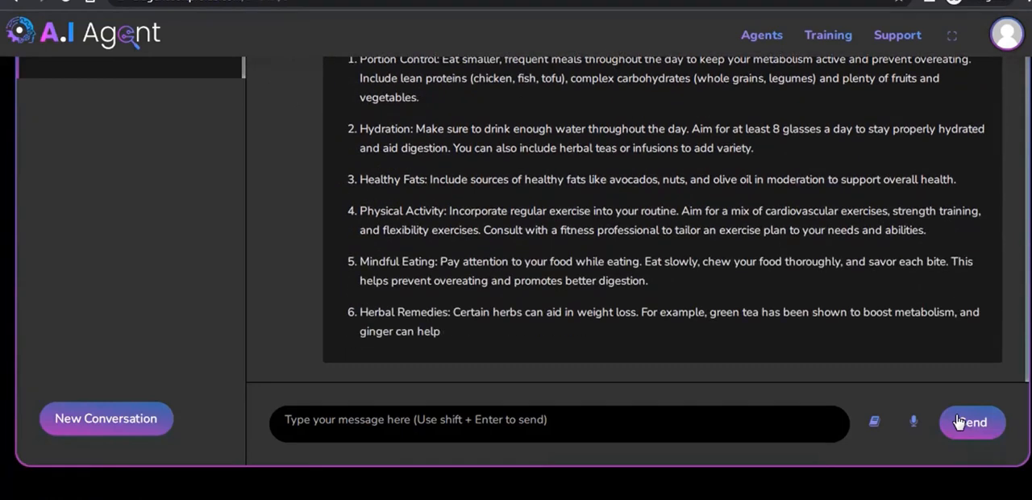
scroll("down", 3)
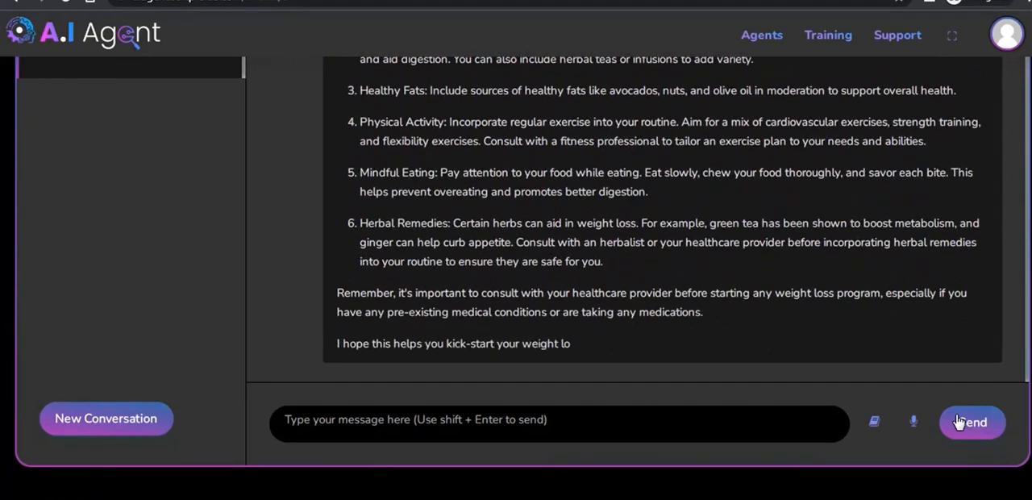
type("Tha")
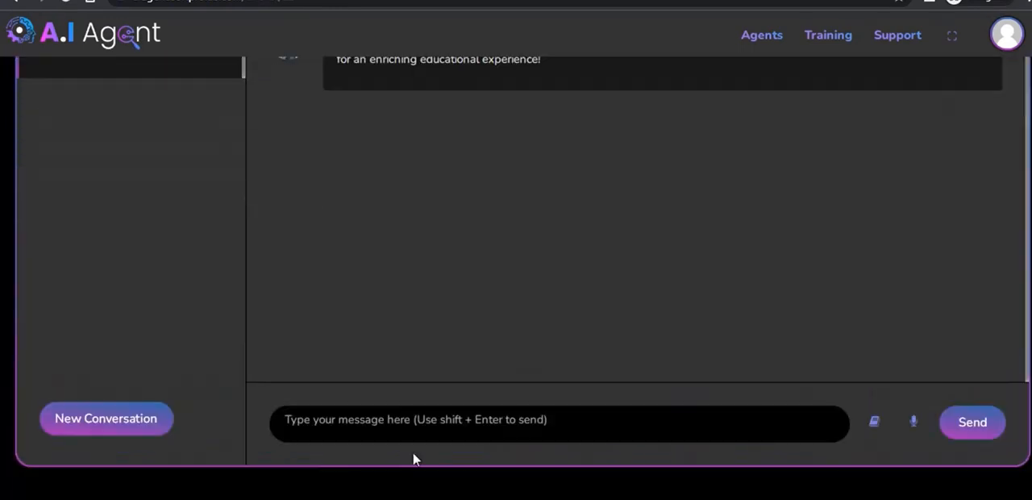
left_click(972, 422)
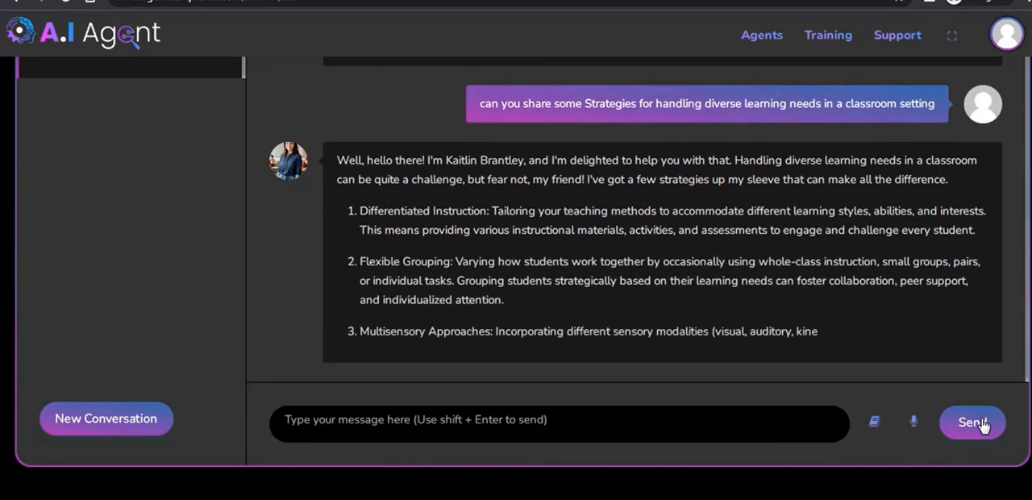
scroll("down", 3)
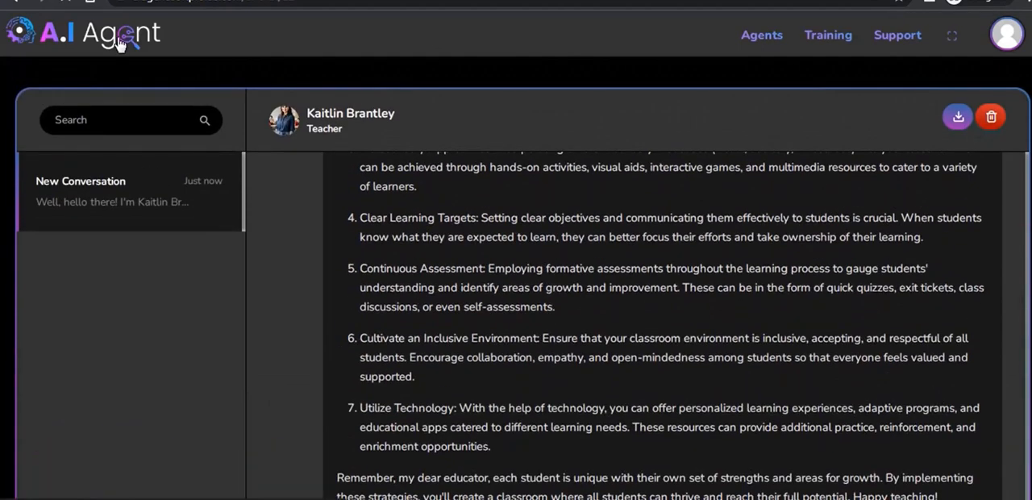
scroll("down", 3)
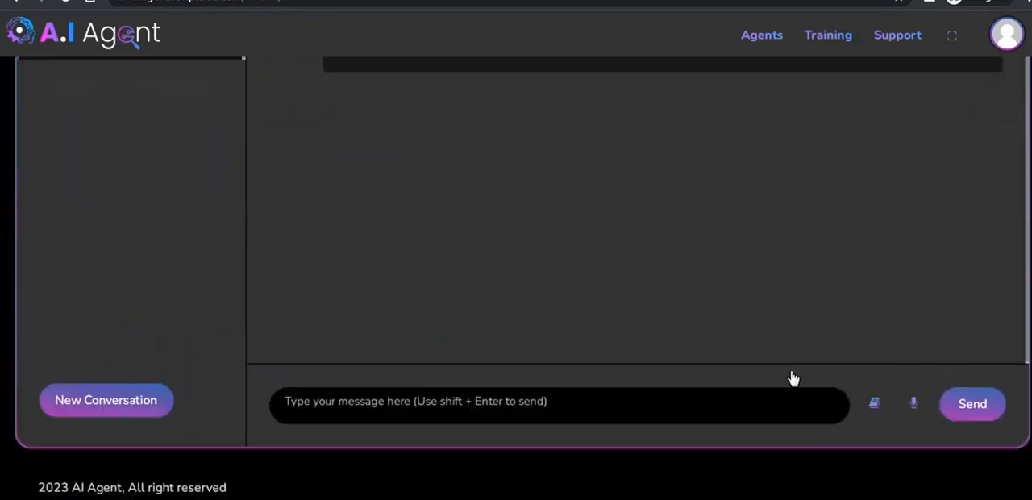
- Ask Victor Willis for a responsive navigation menu example using HTML, CSS and JavaScript
type("provide me with an example how to create a responsive navigation menu using HTML")
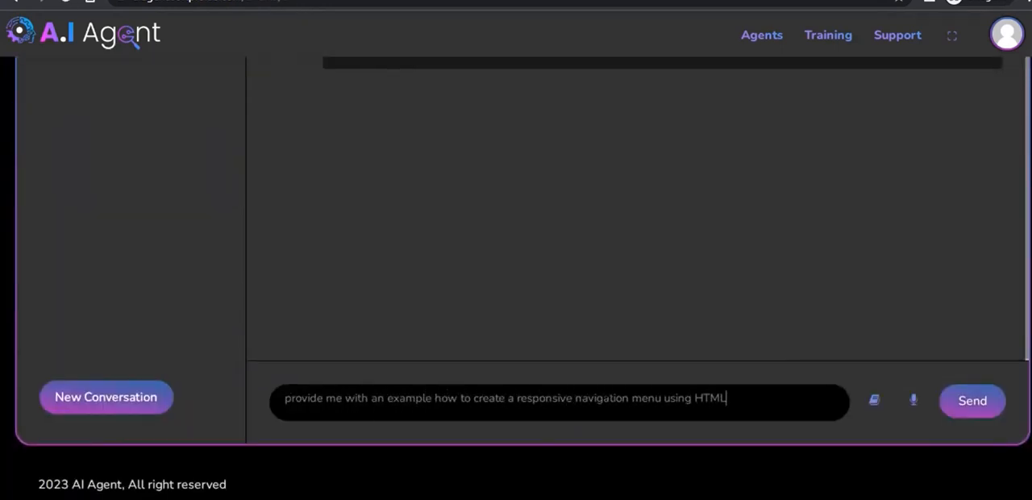
type(", CSS and may be a bit of JavaScript. I'd love to see how to handle different sc")
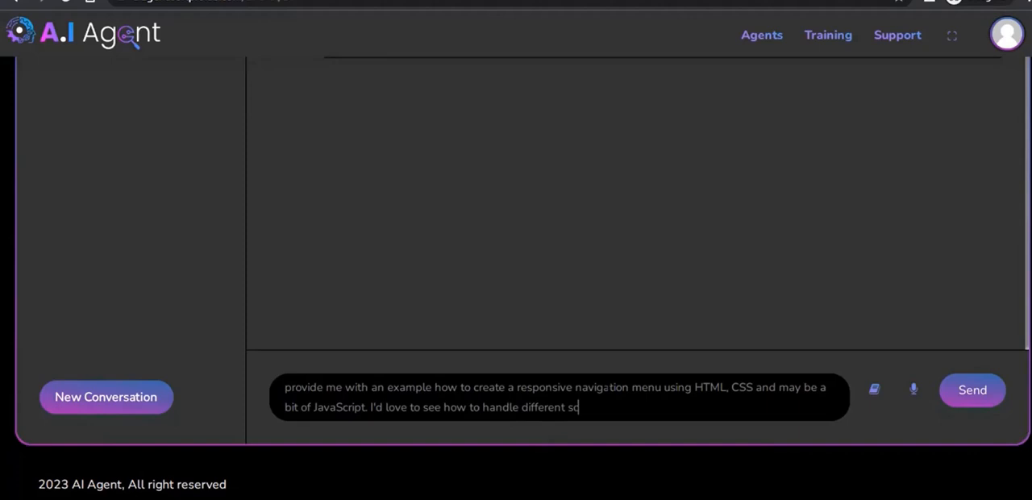
type("creen sizes and make the menu adaptable for both desktop and mobile users.")
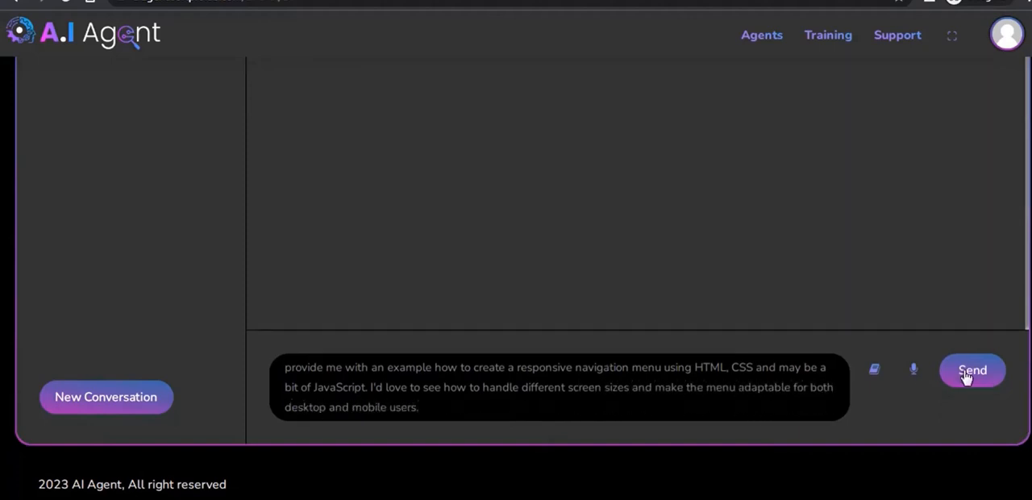
left_click(971, 370)
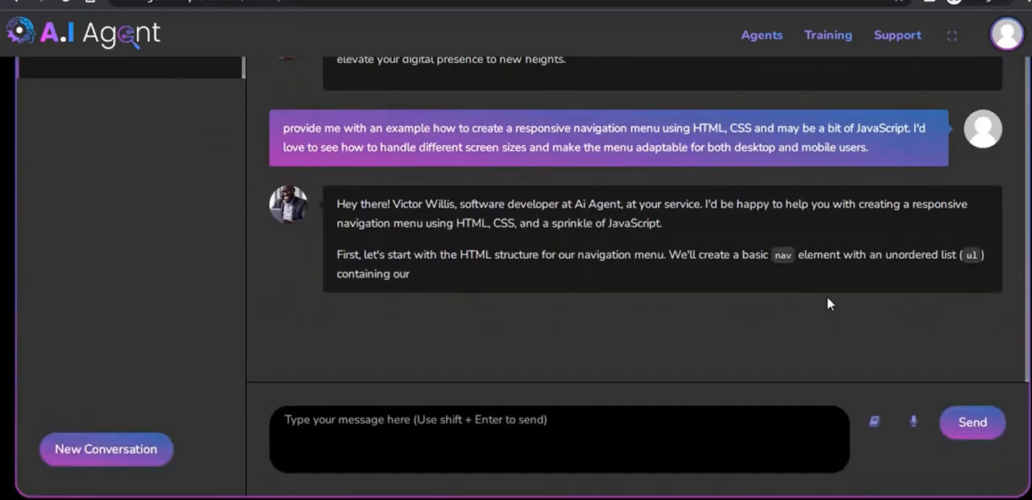
- Scroll through the generated HTML, CSS and JavaScript code blocks and back up
scroll("down", 3)
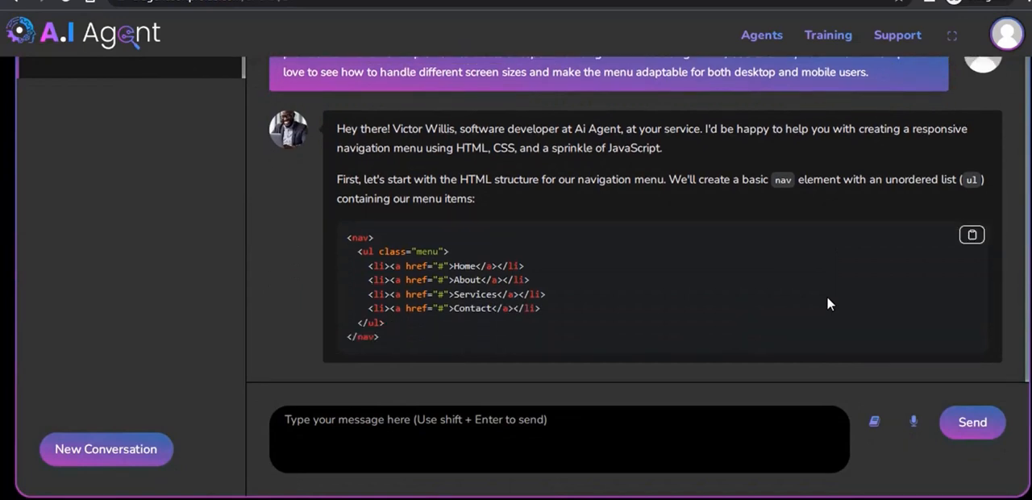
scroll("down", 3)
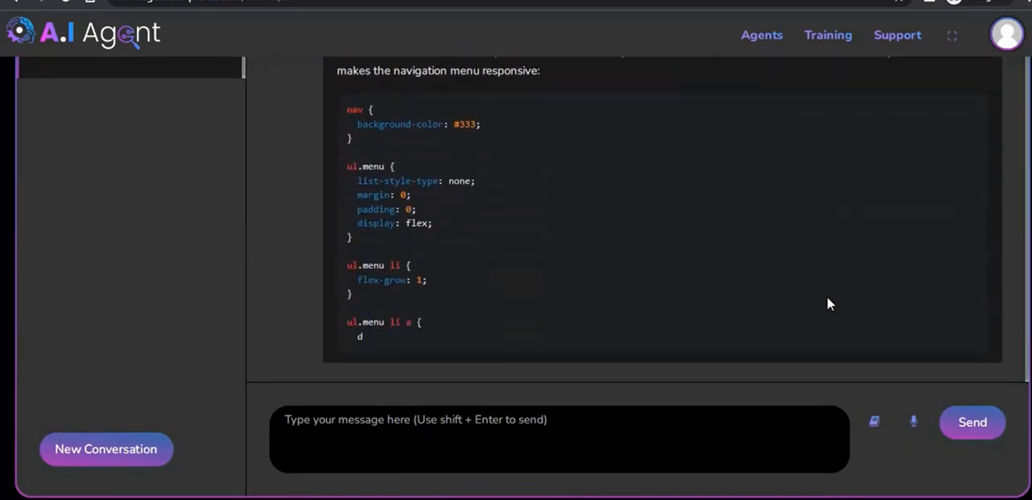
scroll("down", 3)
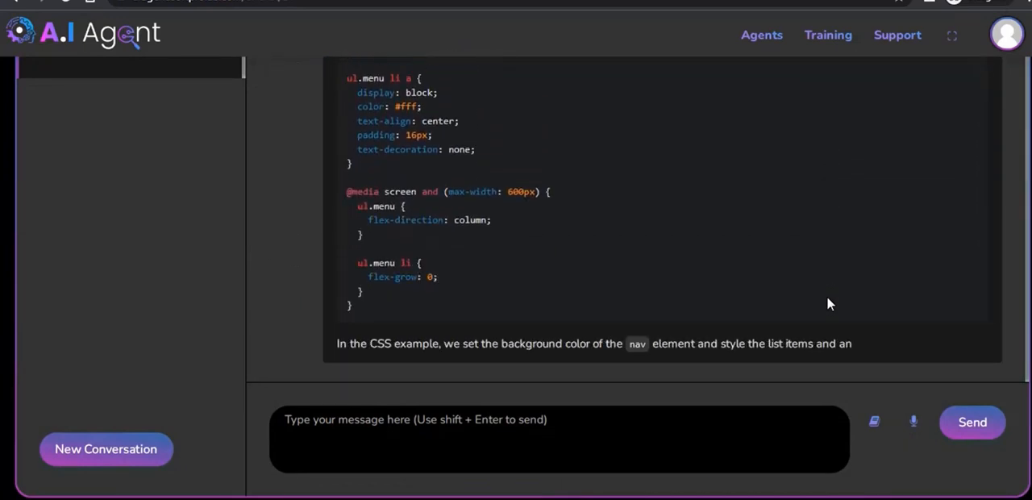
scroll("down", 3)
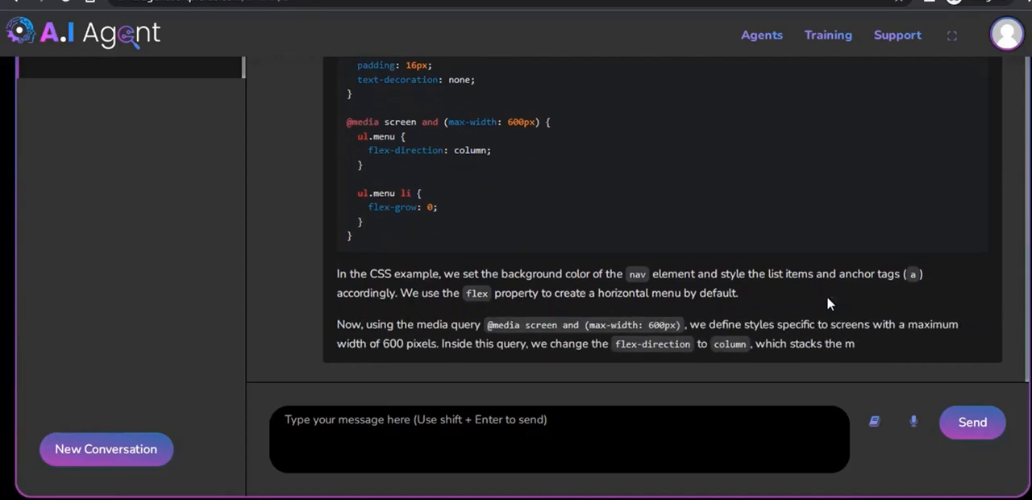
scroll("down", 3)
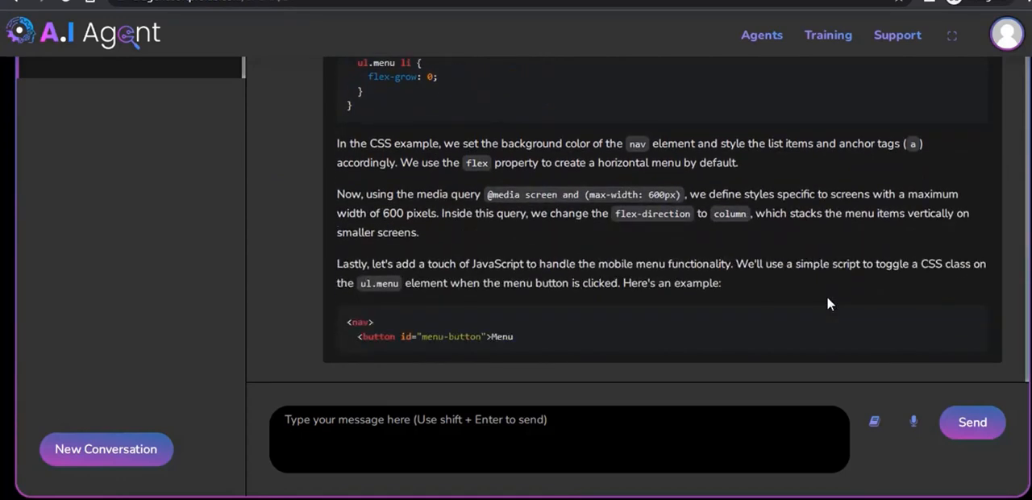
scroll("down", 3)
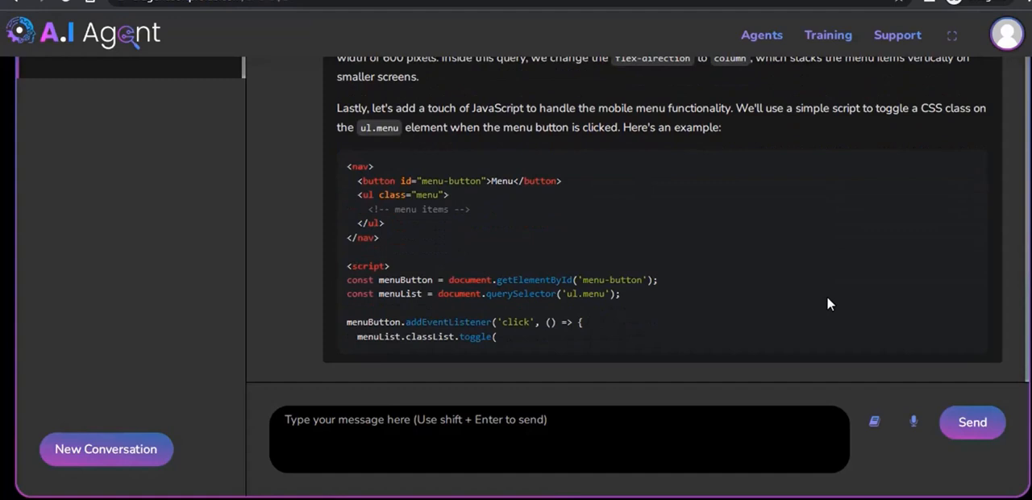
scroll("down", 3)
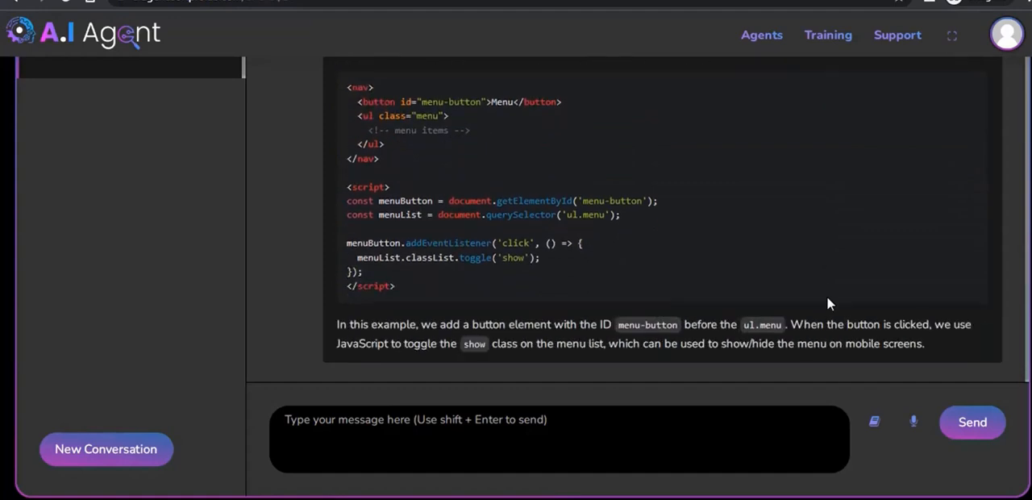
scroll("down", 3)
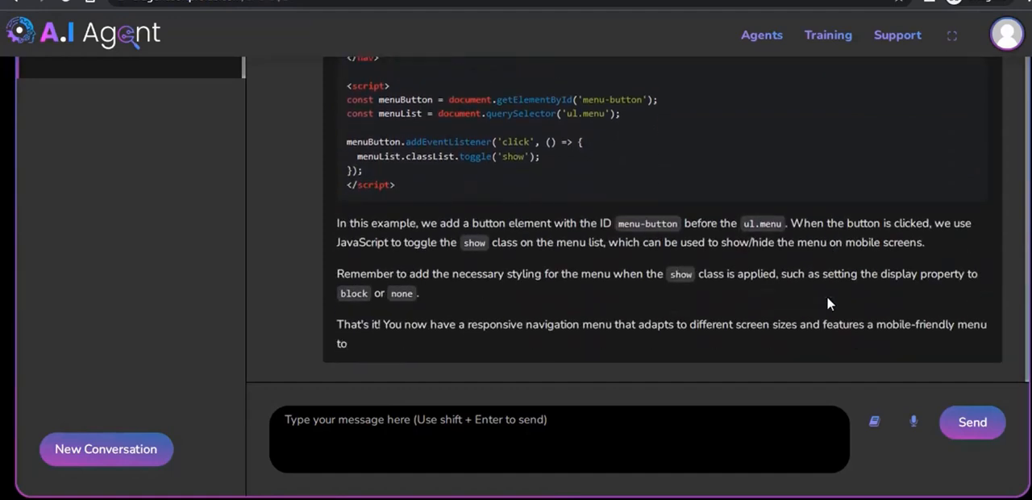
scroll("up", 3)
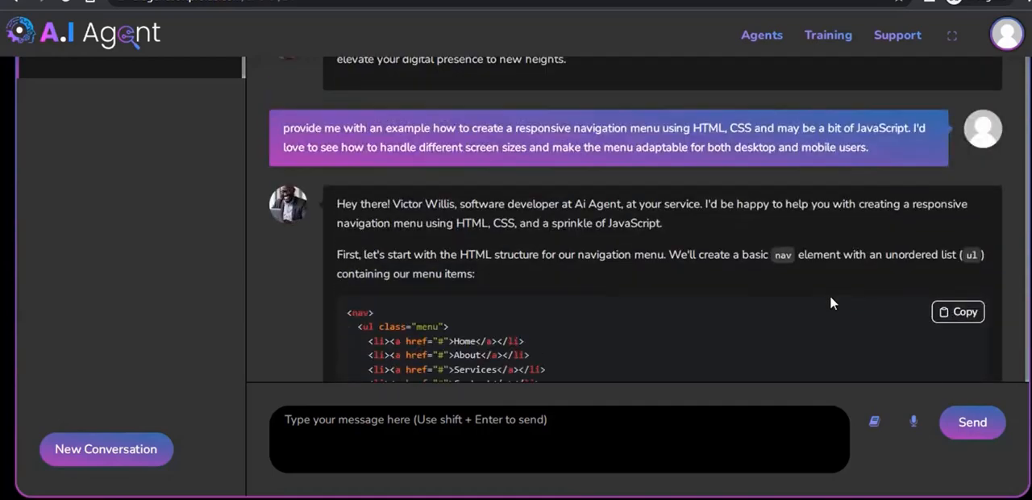
left_click(761, 34)
type("write an engaging and persuasive product description for our new line of eco-friendly reusable water bottles? Highlight their")
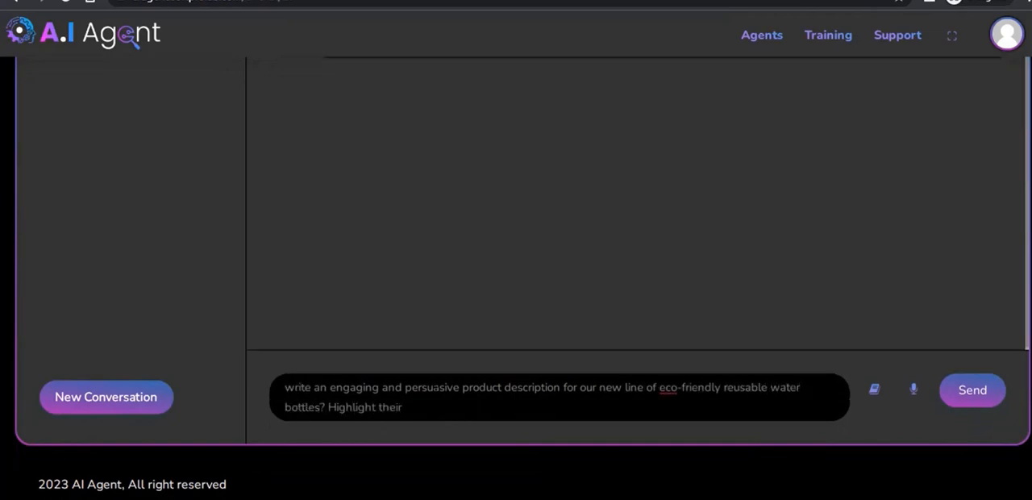
- Ask Diana Ross for a persuasive eco-friendly water bottle description and read it
type("sustainability features, premium quality and the positive impact on the environment.")
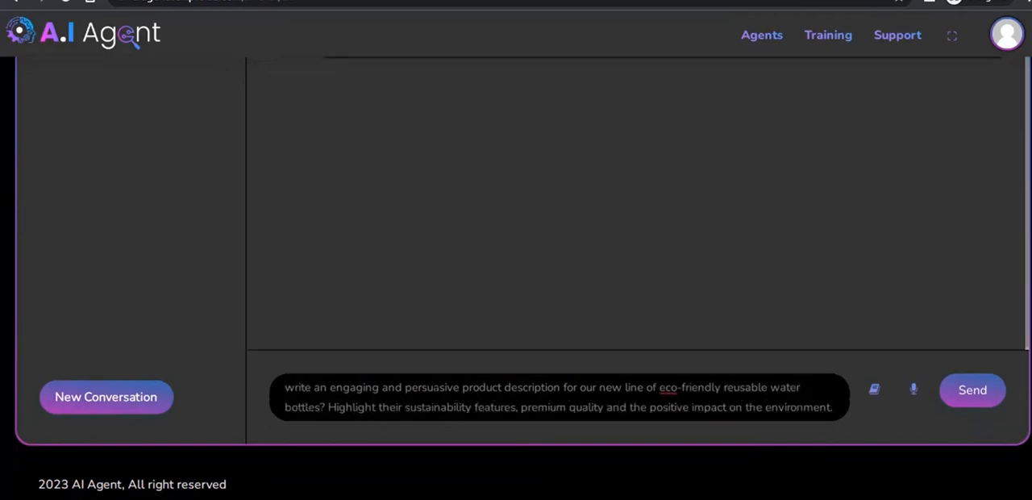
left_click(972, 390)
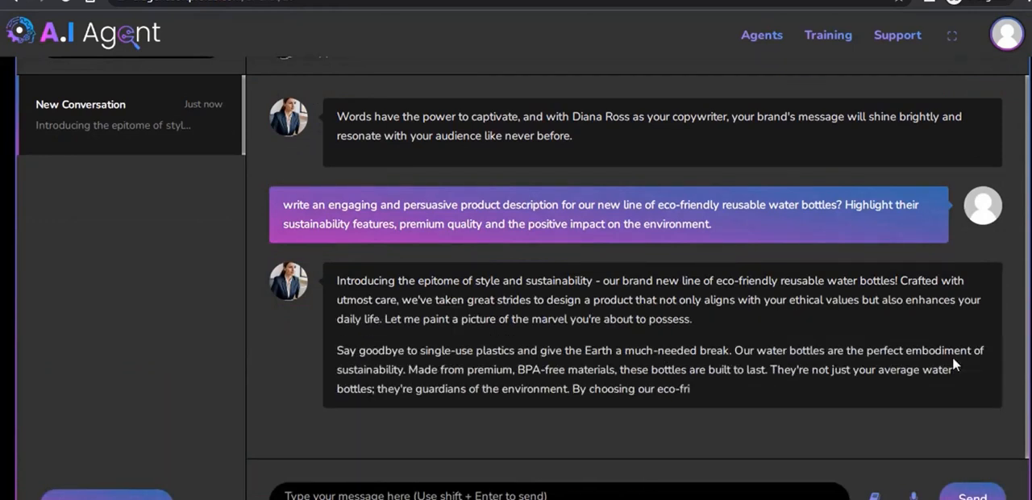
scroll("down", 3)
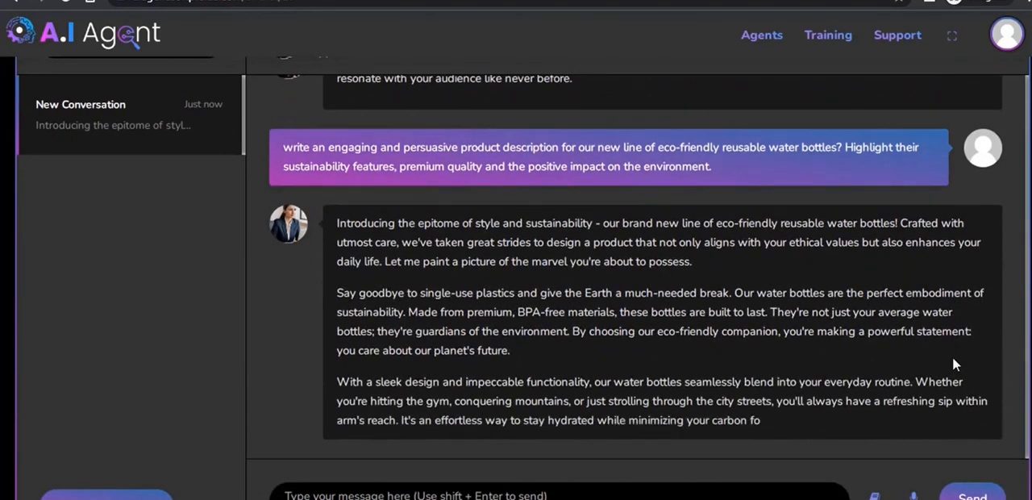
scroll("down", 3)
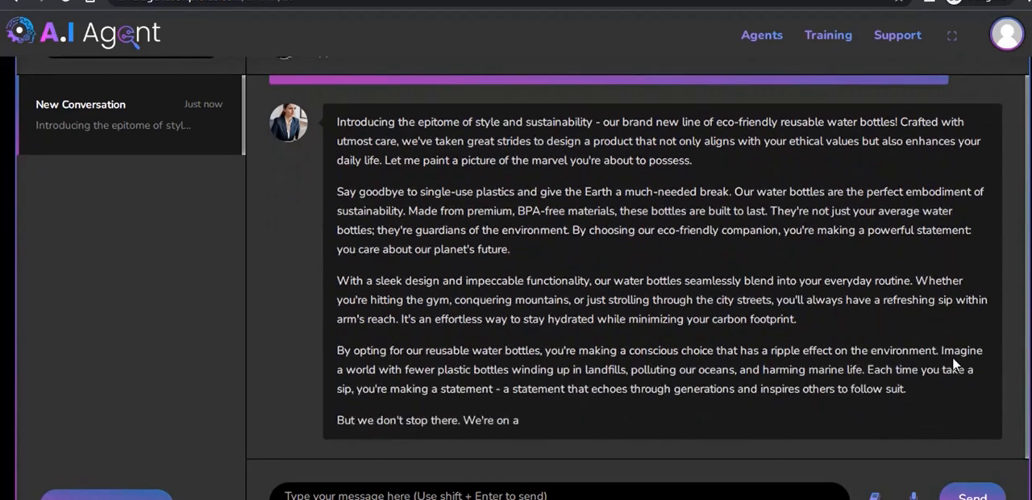
scroll("down", 3)
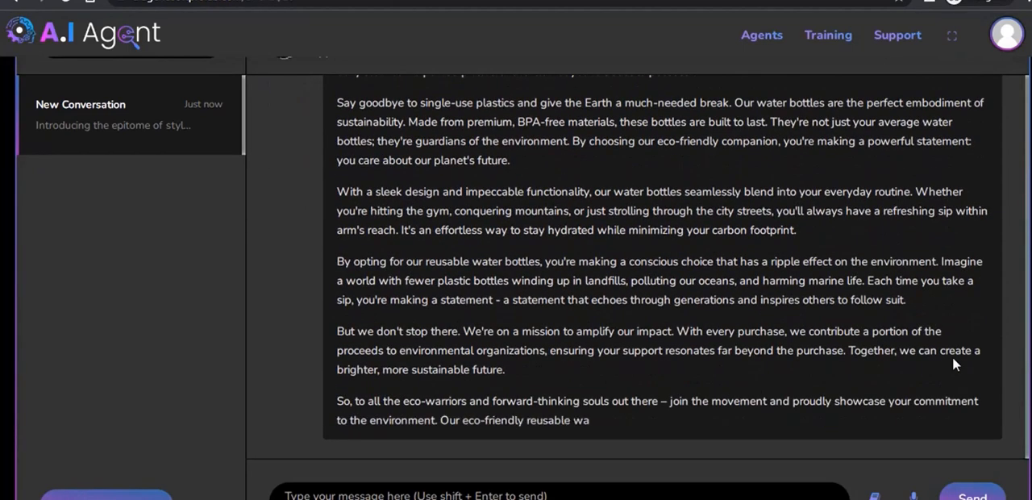
scroll("down", 3)
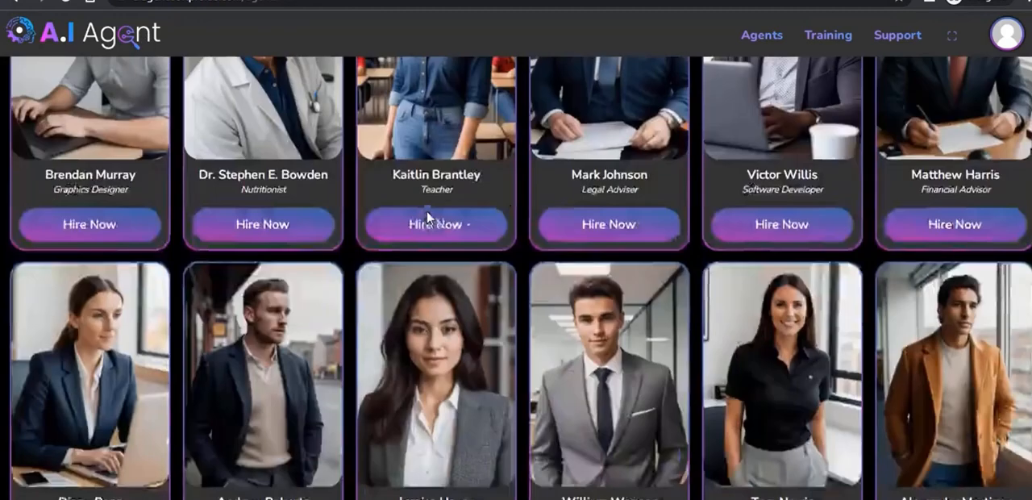
- Ask a marketing agent about improving SEO, then send the affiliate agent a ClickBank campaign request
left_click(435, 224)
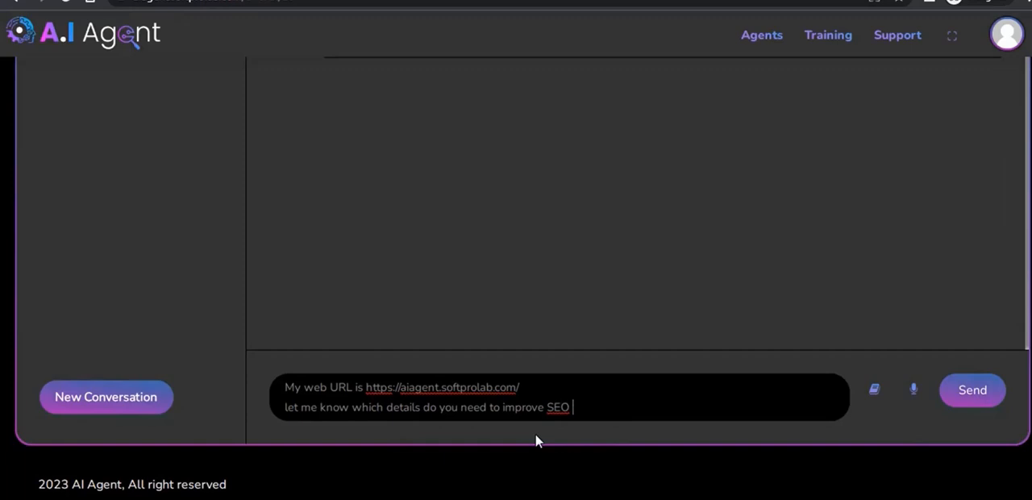
left_click(973, 389)
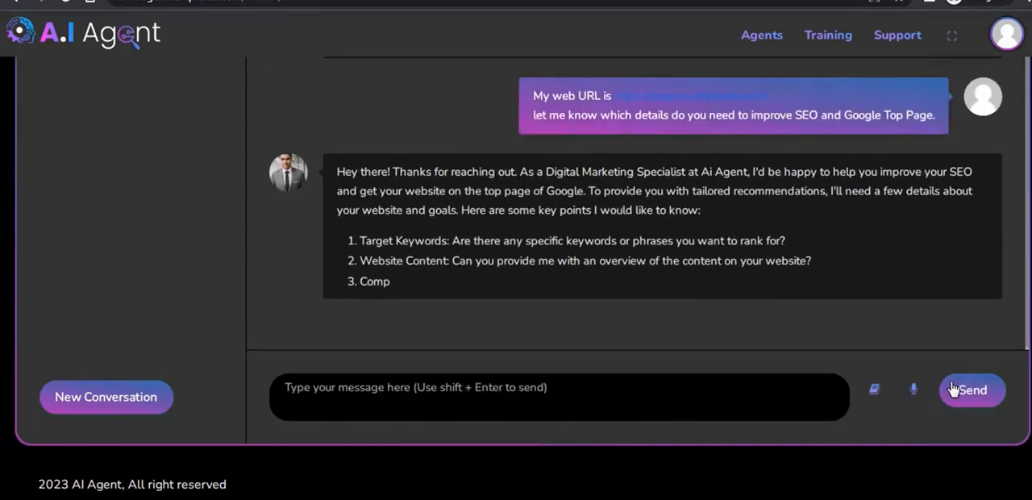
scroll("down", 3)
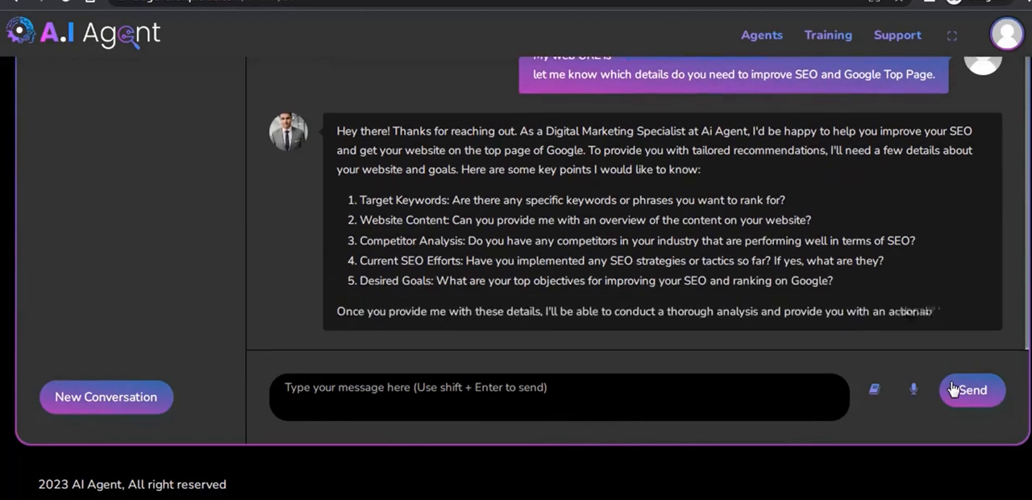
type("Thanks! I will")
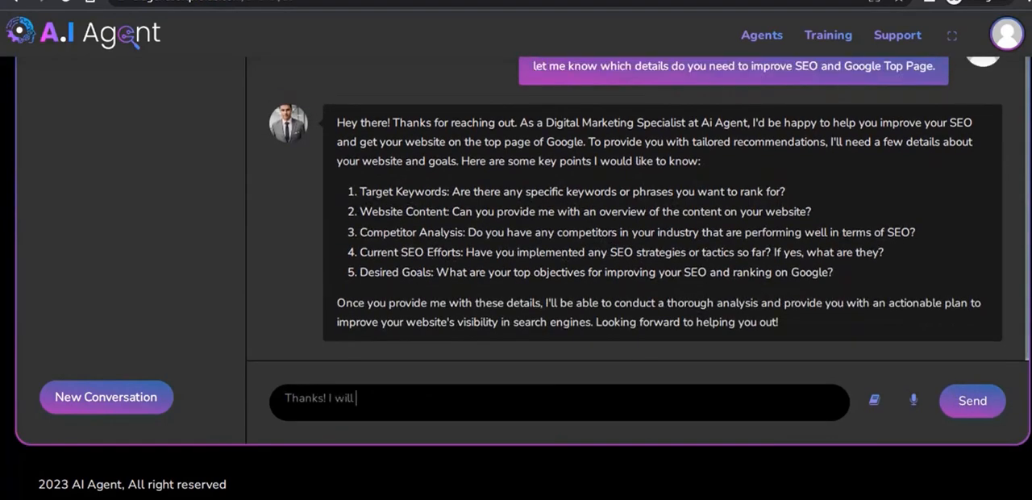
left_click(972, 400)
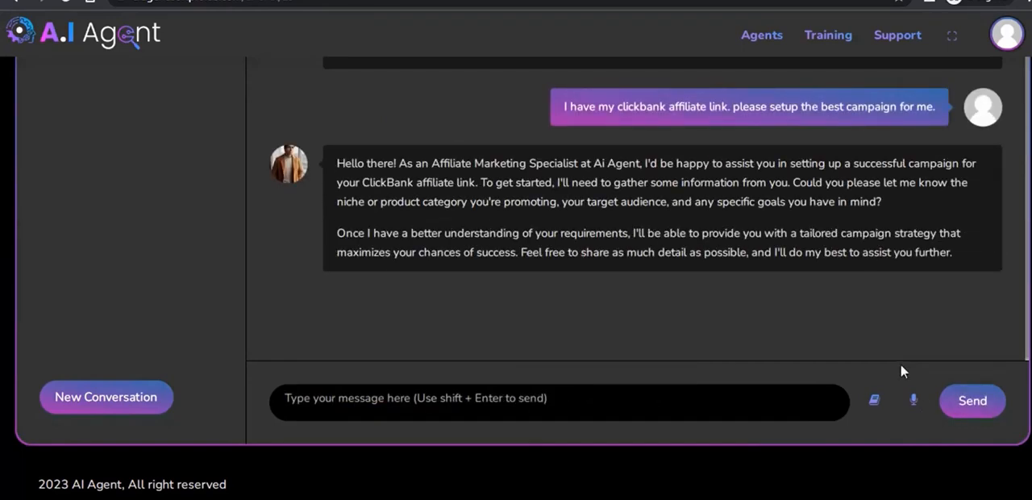
- Ask the affiliate agent for effective methods to drive traffic and increase conversions
type("Can you share some effective me")
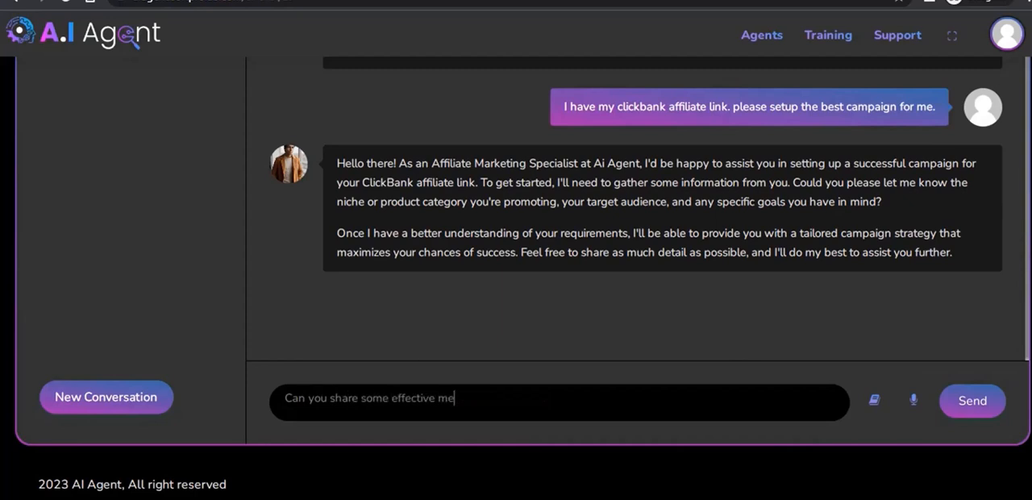
type("thods for driving traffic and increasing conversations in affiliate market")
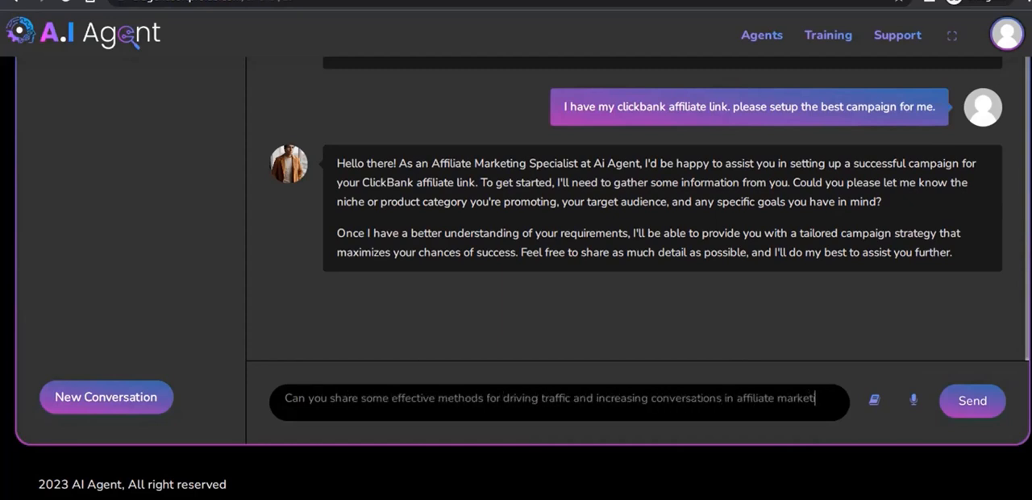
left_click(972, 401)
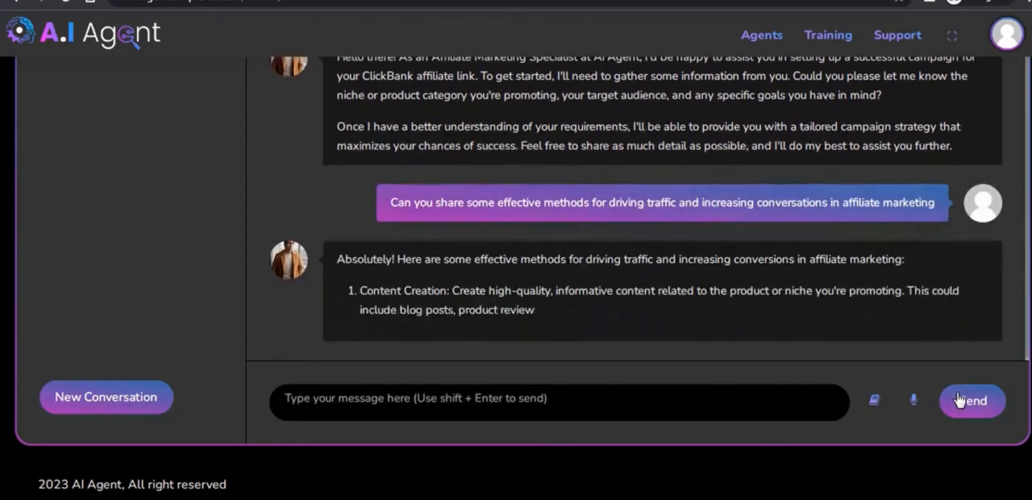
scroll("down", 3)
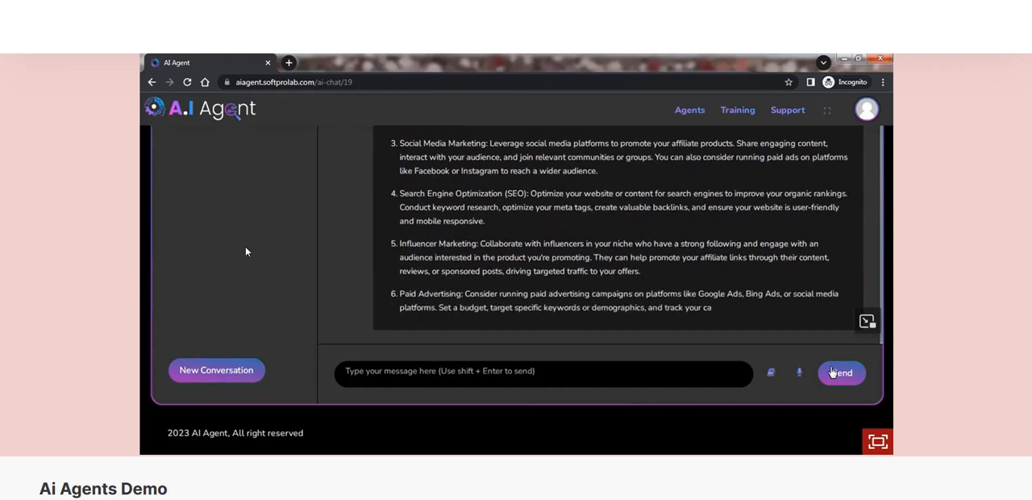
- Scroll the sales page past pricing, testimonials and Steps 1–2 to Step 3: Profit
scroll("down", 3)
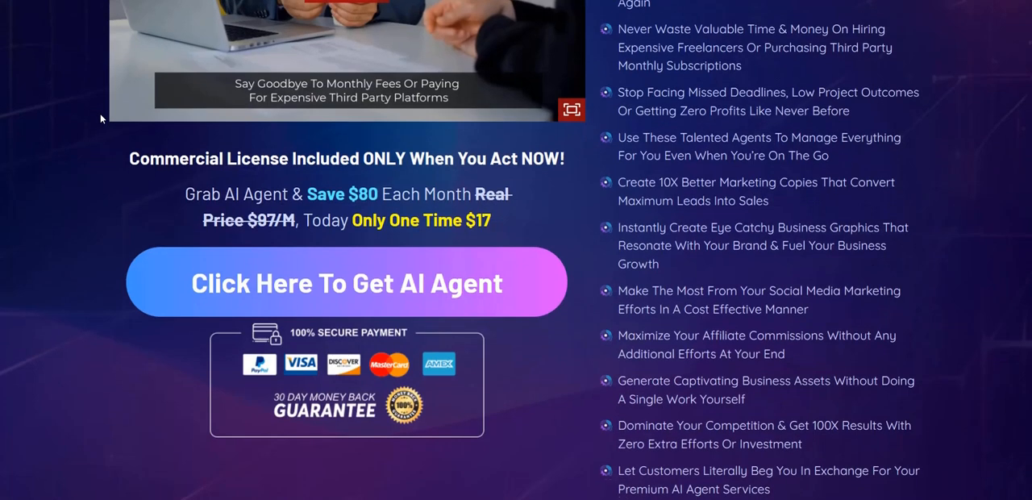
scroll("down", 3)
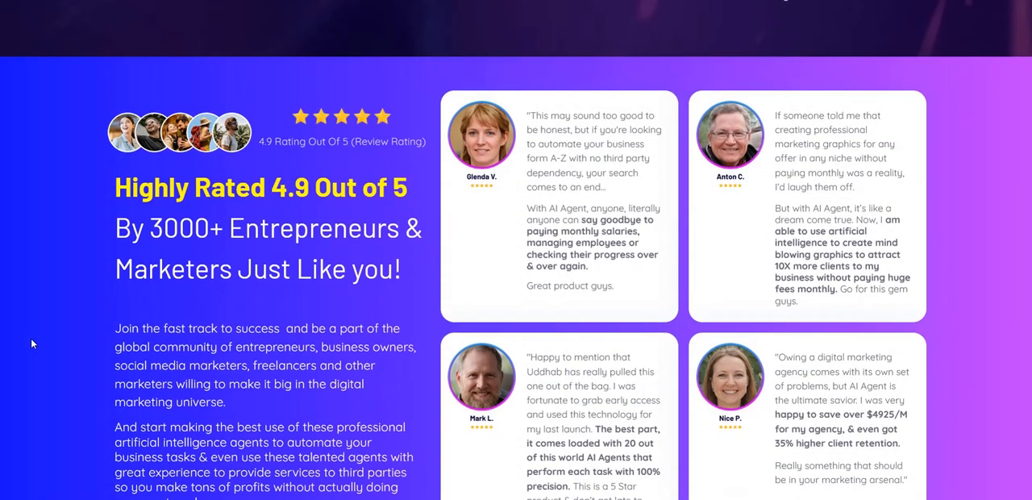
scroll("down", 3)
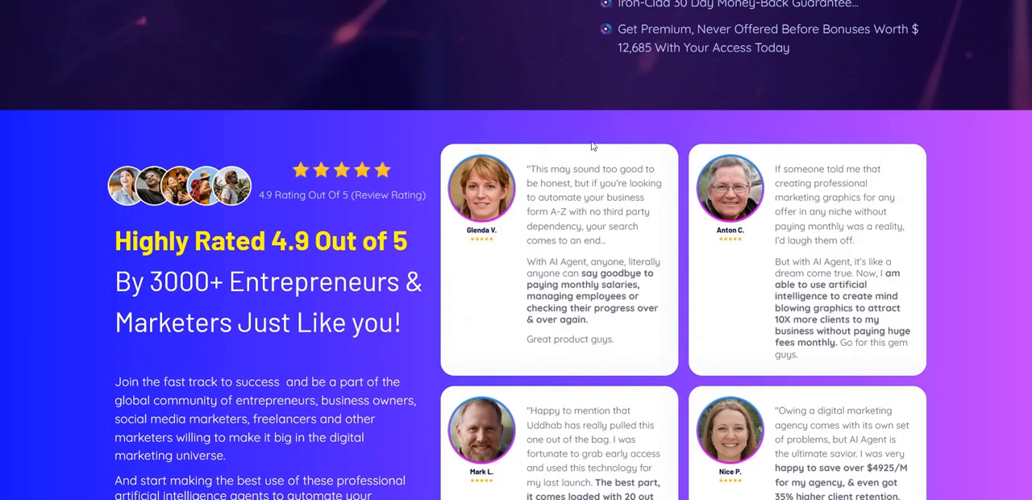
scroll("down", 3)
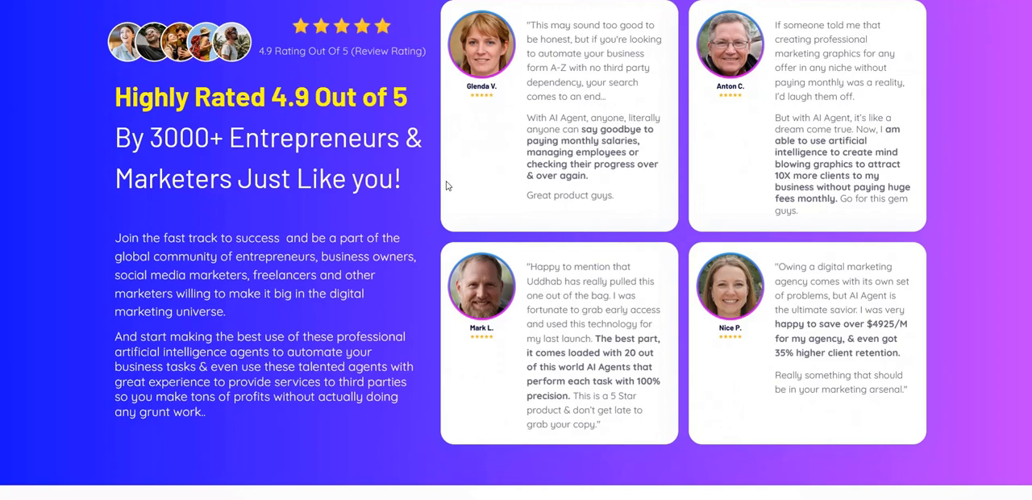
scroll("down", 3)
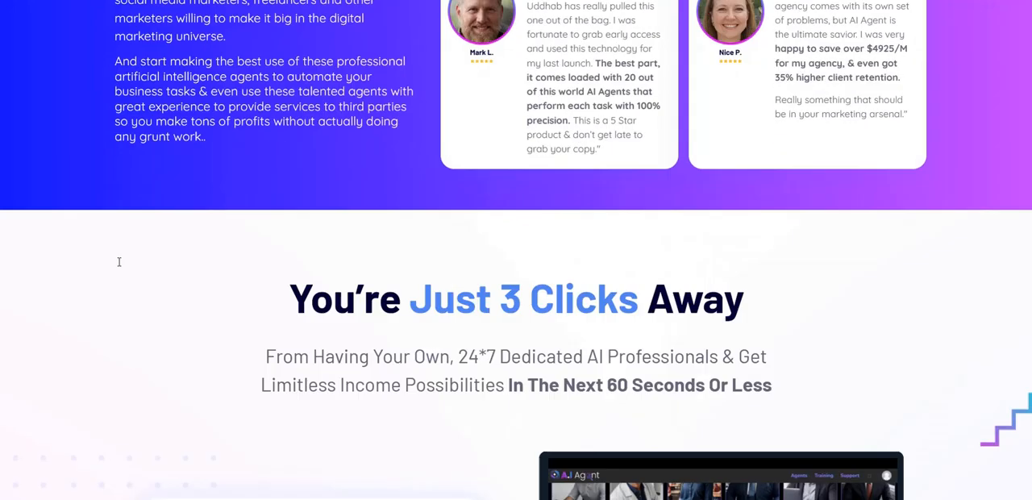
scroll("down", 3)
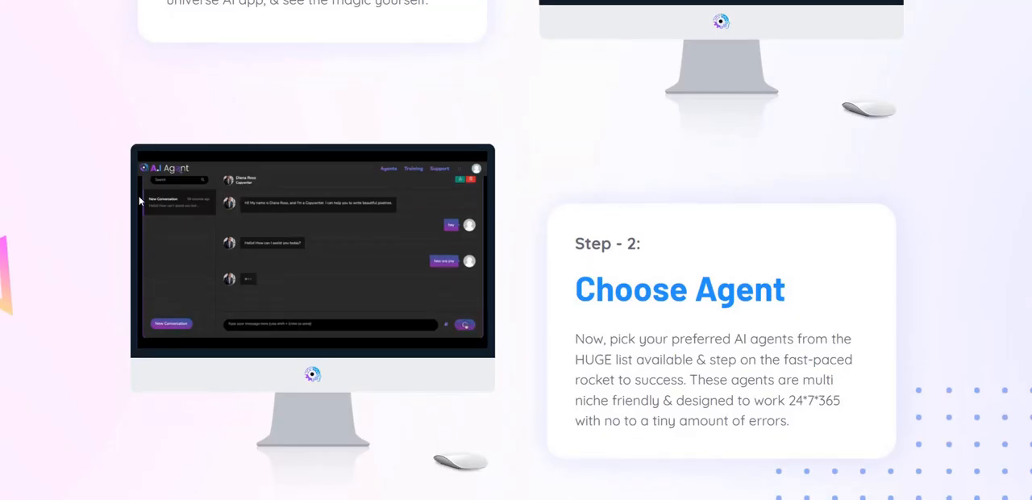
scroll("up", 3)
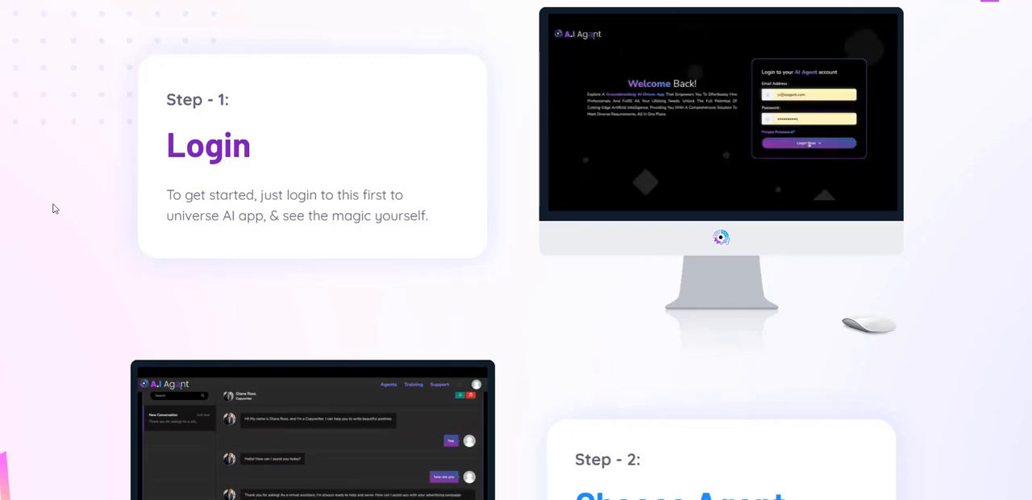
scroll("down", 3)
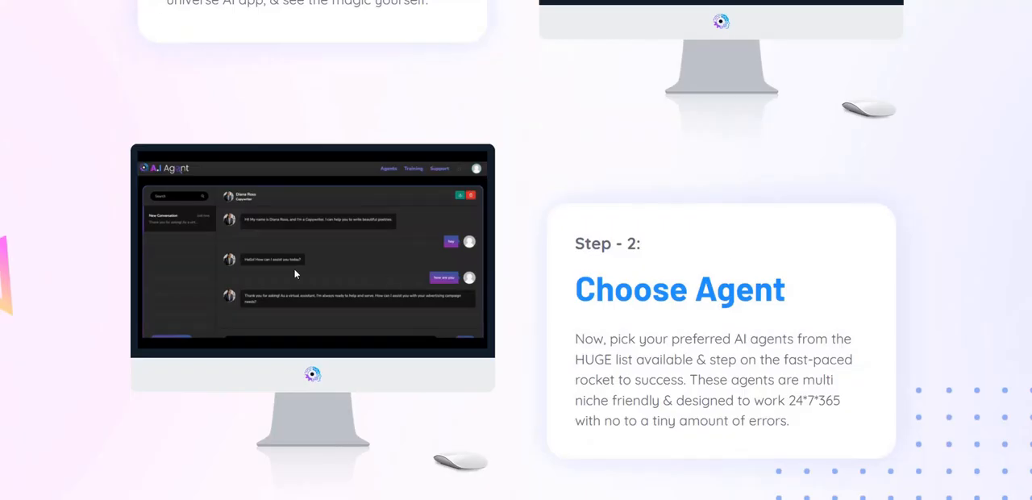
scroll("down", 3)
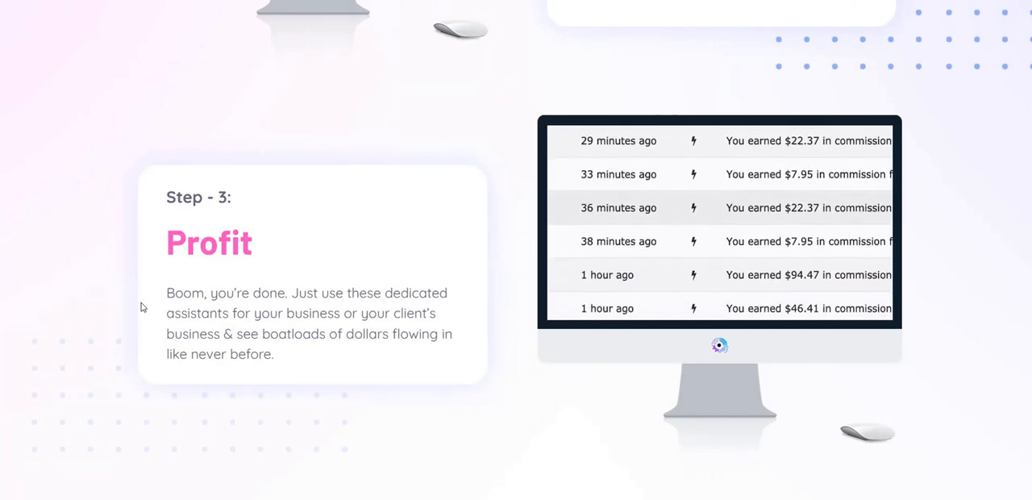
scroll("down", 3)
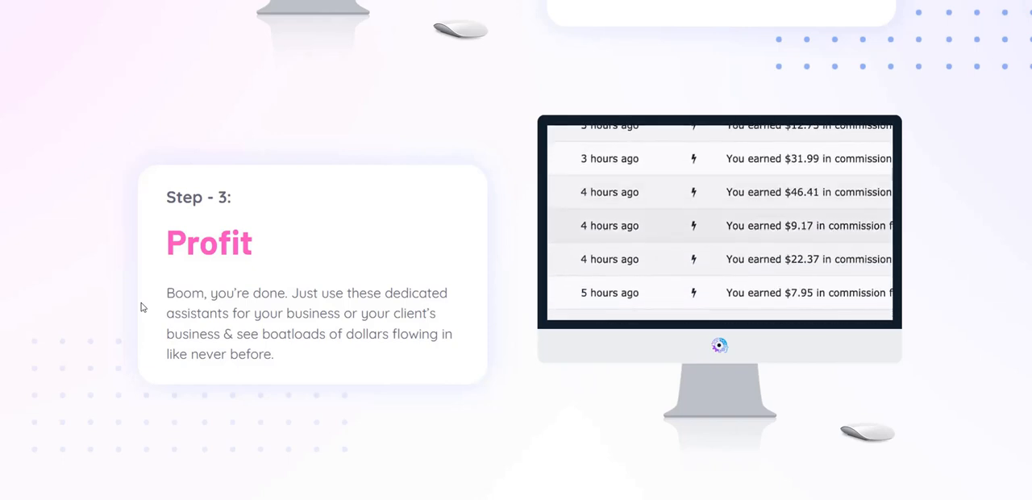
- Scroll through hiring cost comparisons, freelancer prices and benefits, then back to the top headline
scroll("down", 3)
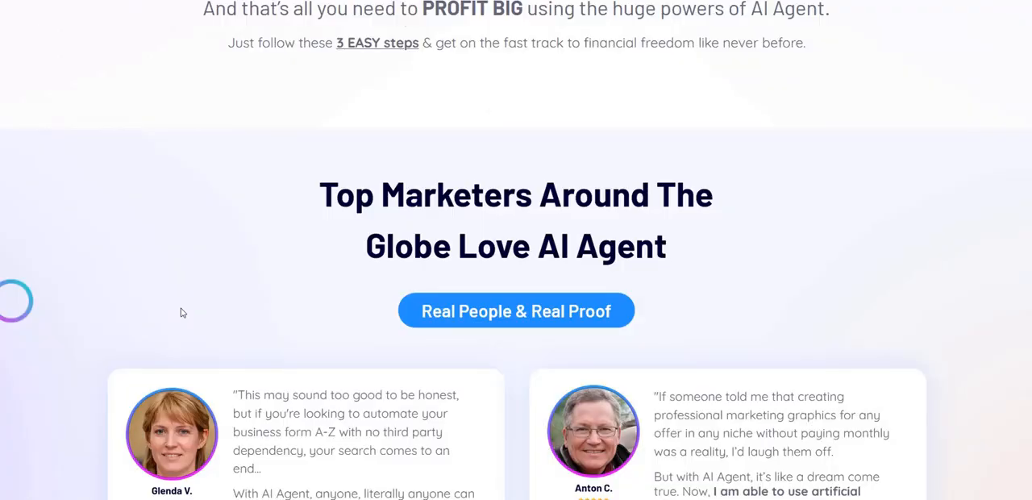
scroll("down", 3)
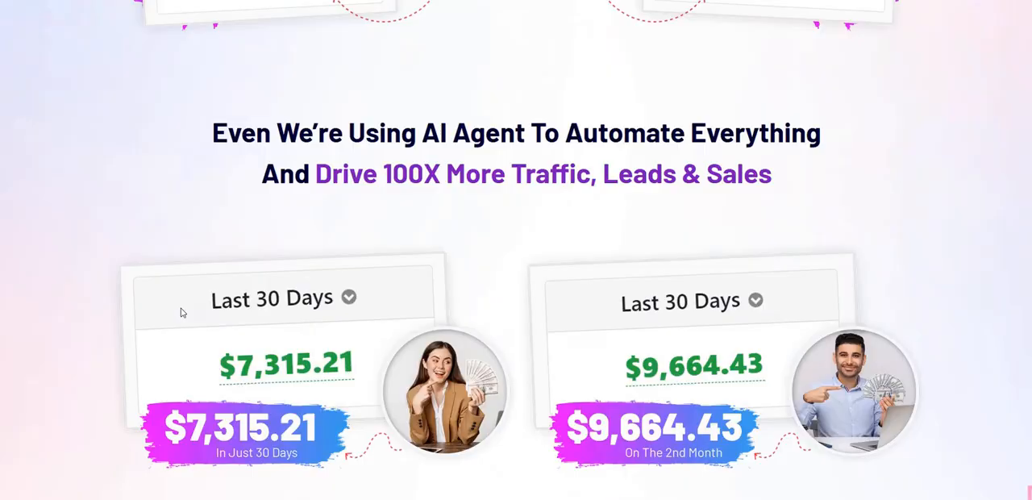
scroll("down", 3)
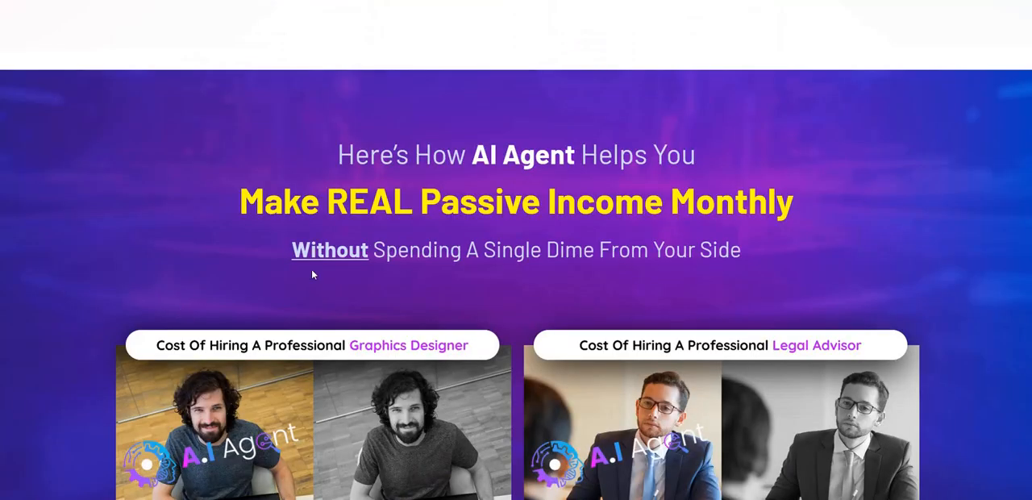
scroll("down", 3)
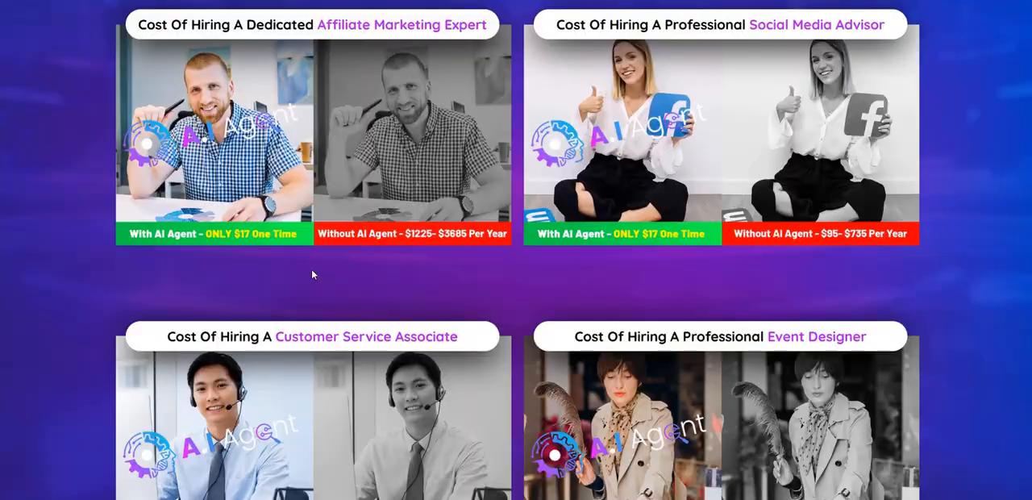
scroll("down", 3)
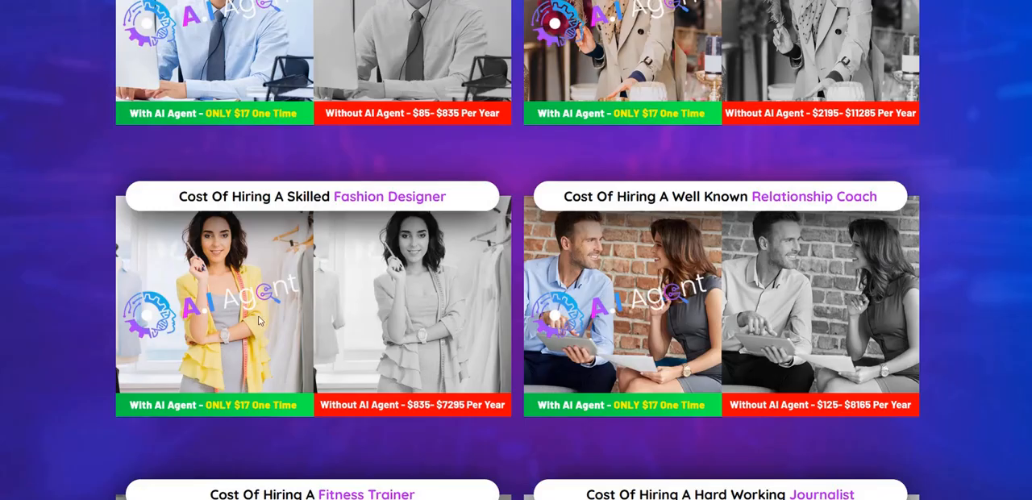
scroll("down", 3)
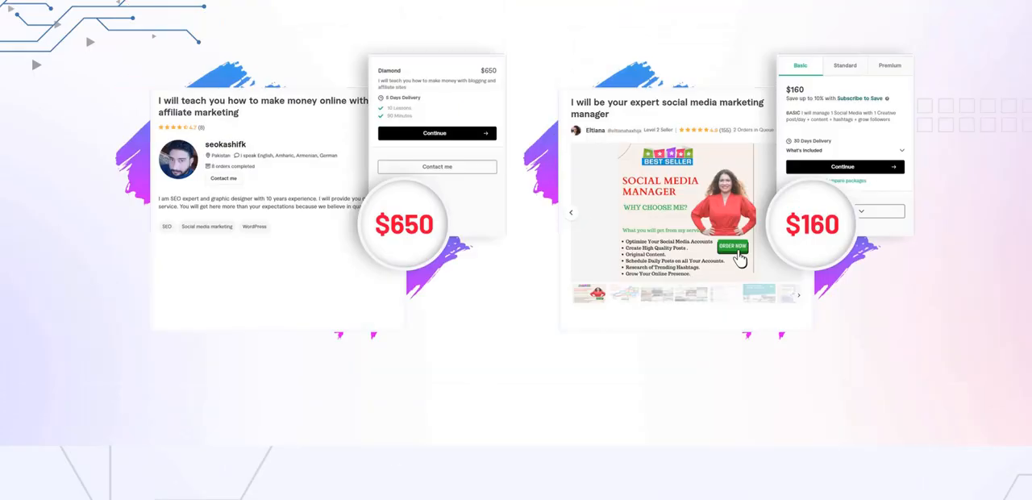
scroll("up", 3)
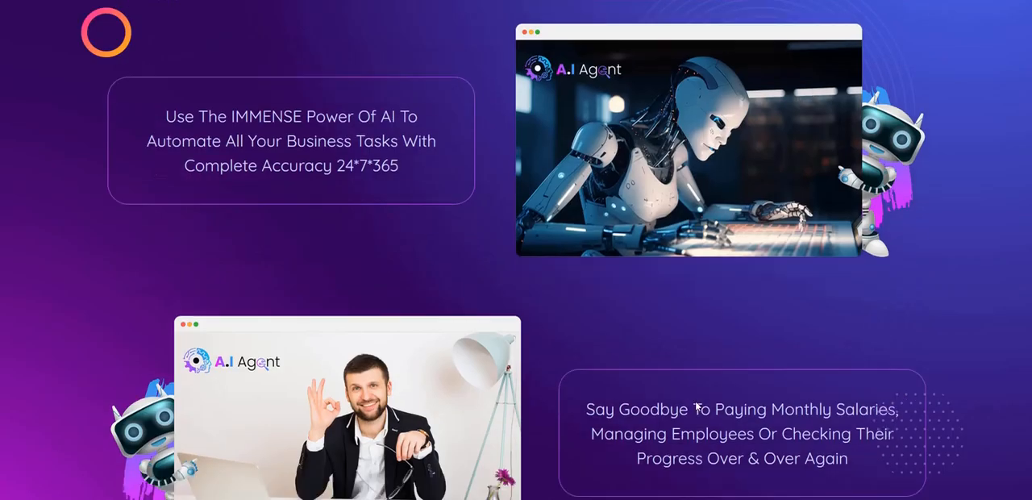
scroll("down", 3)
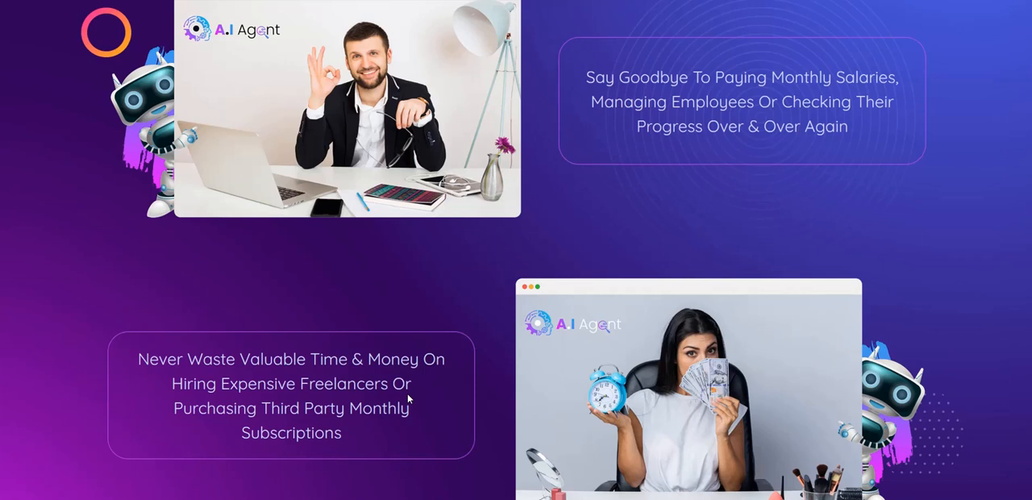
scroll("down", 3)
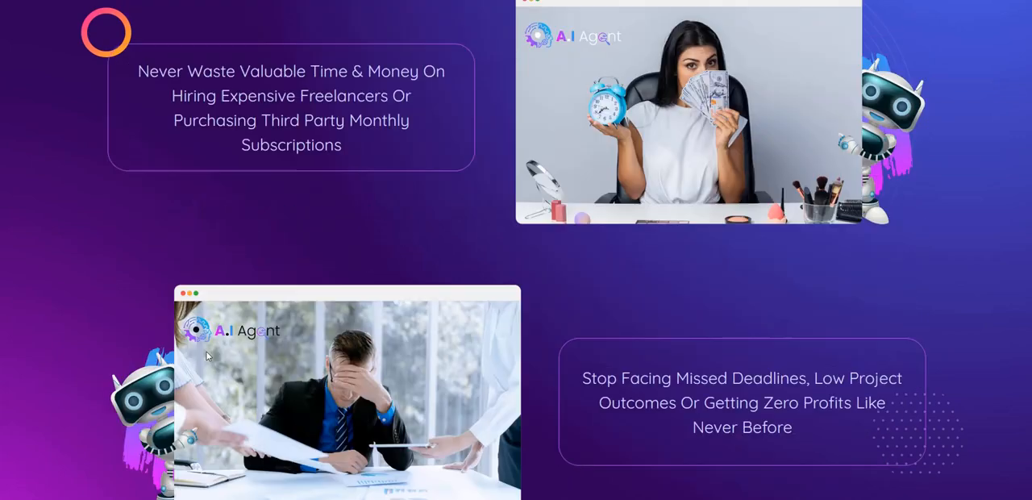
scroll("down", 3)
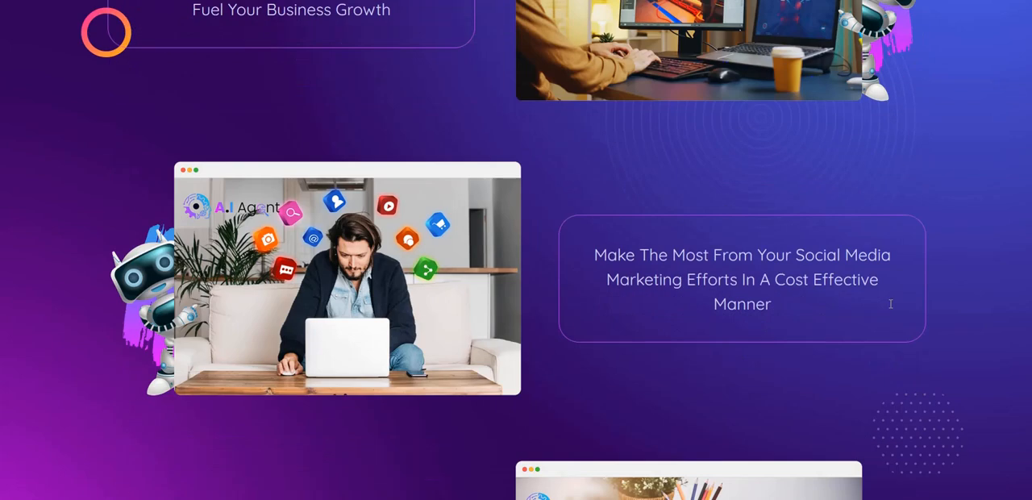
scroll("down", 3)
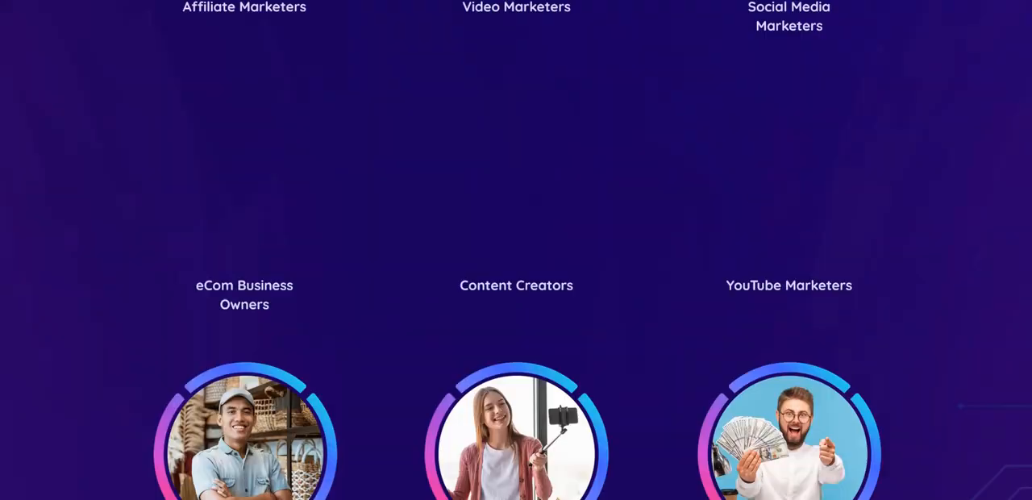
scroll("up", 3)
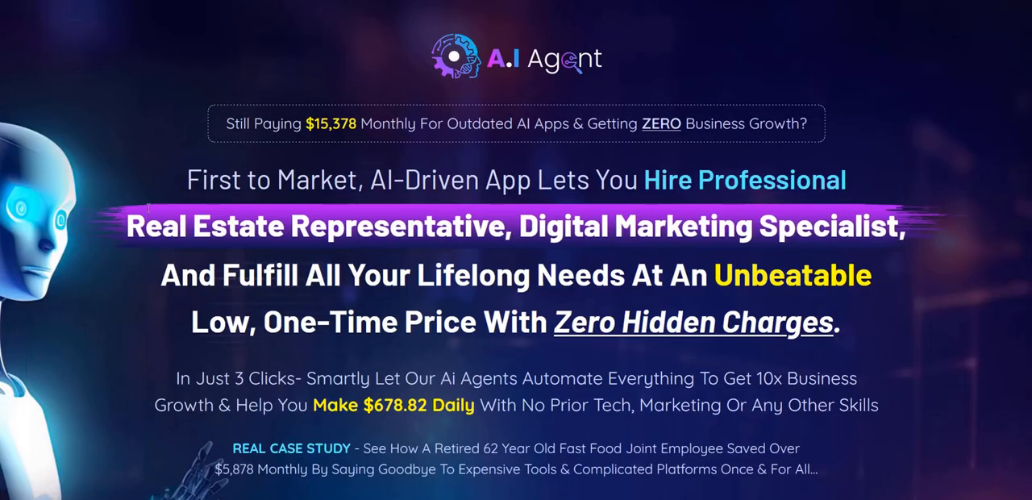